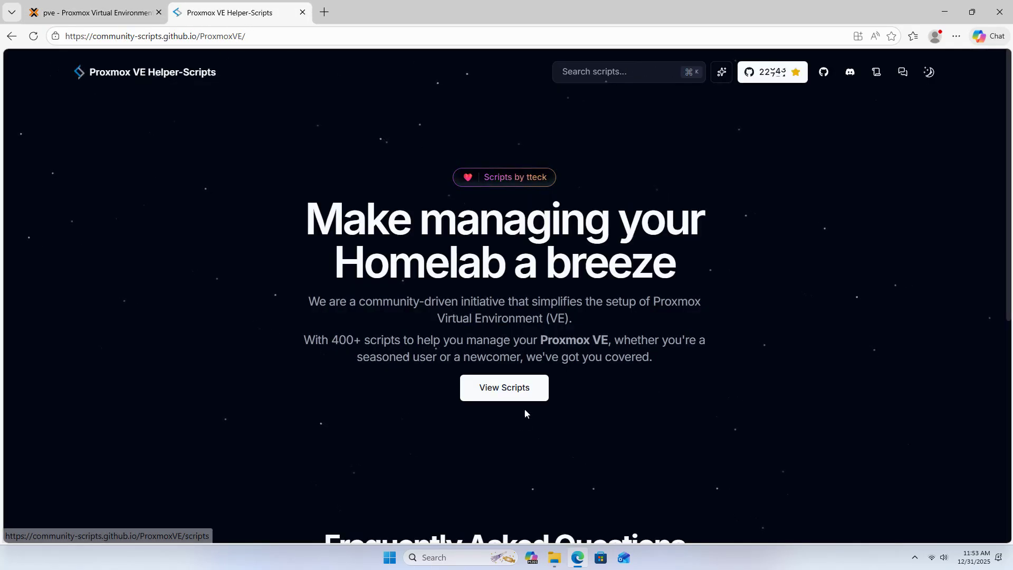
# Step: Browse the scripts catalogue to the WireGuard LXC page under Network & Firewall and view How to install
pyautogui.click(504, 387)
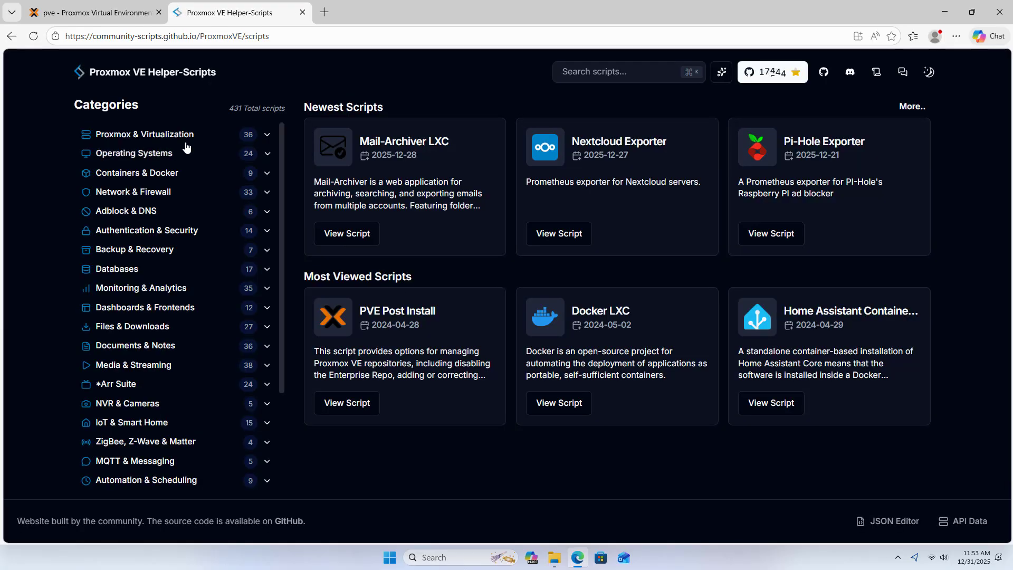
pyautogui.moveTo(133, 189)
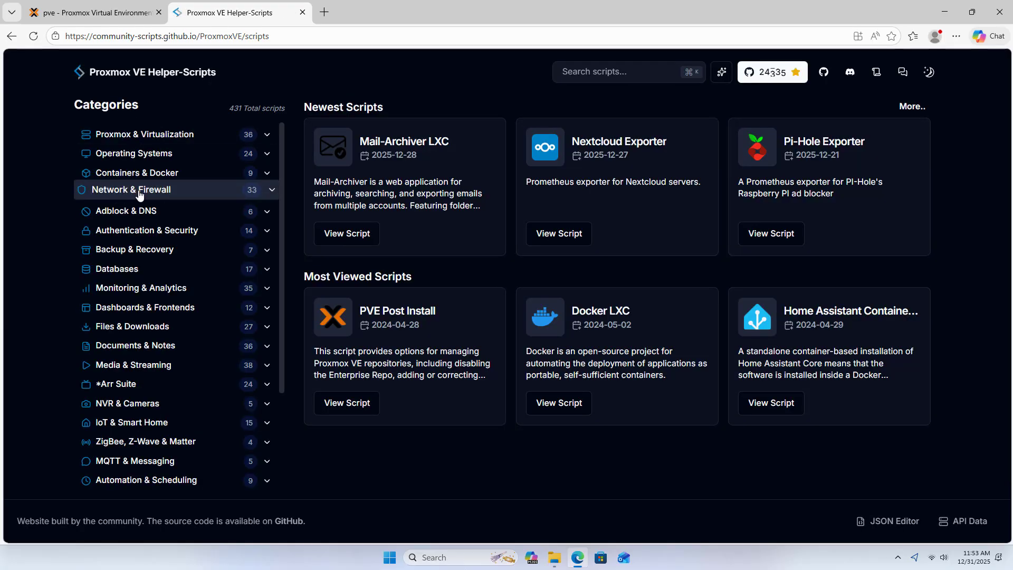
pyautogui.click(130, 189)
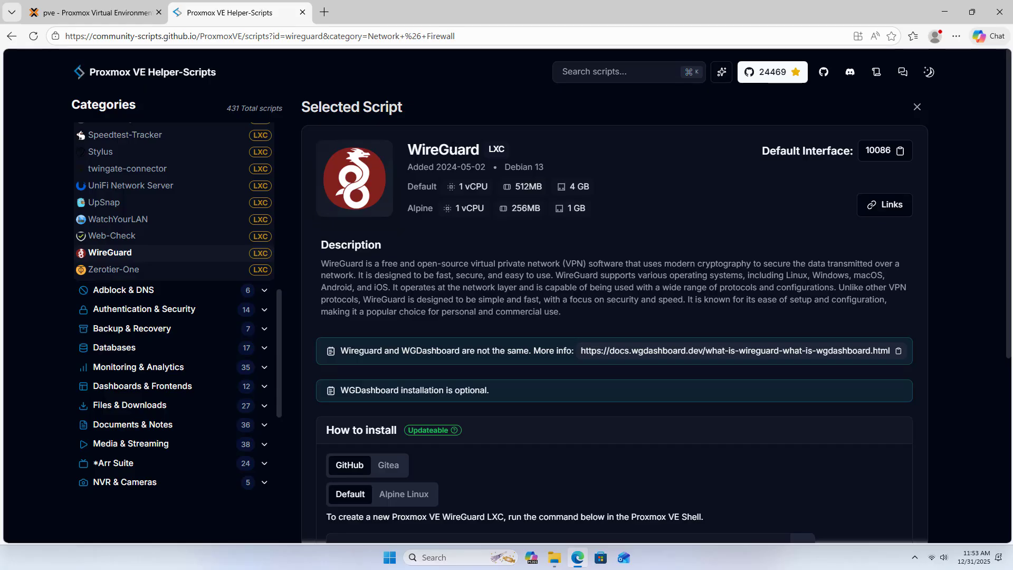
pyautogui.scroll(-3)
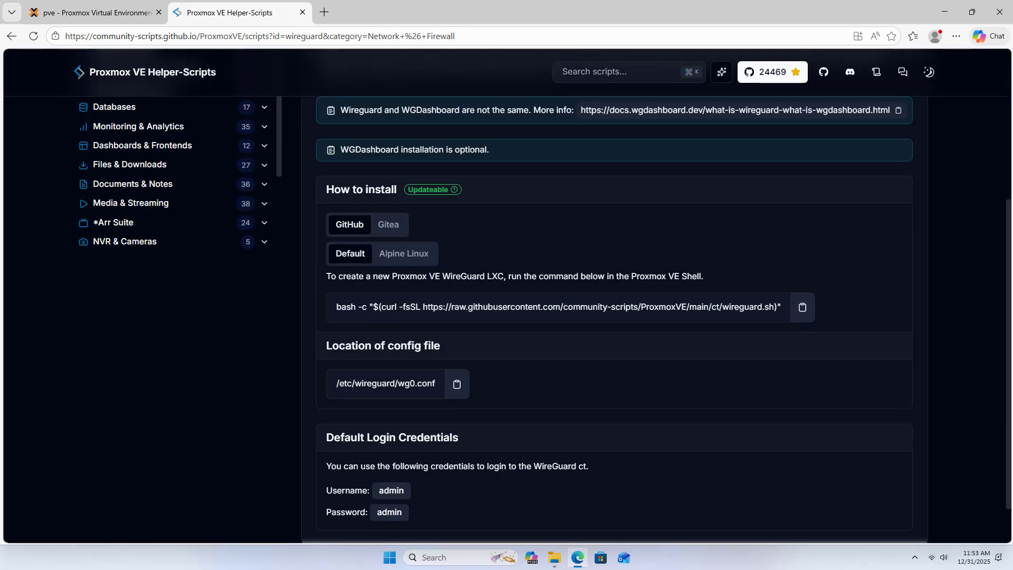
pyautogui.moveTo(494, 217)
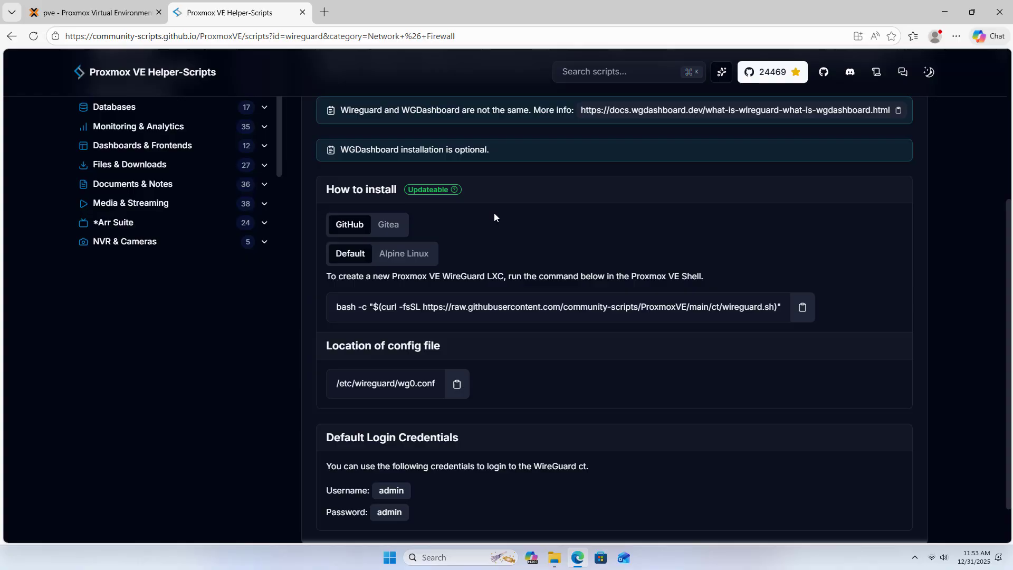
# Step: Launch a maximized shell console on the pve host node
pyautogui.click(90, 12)
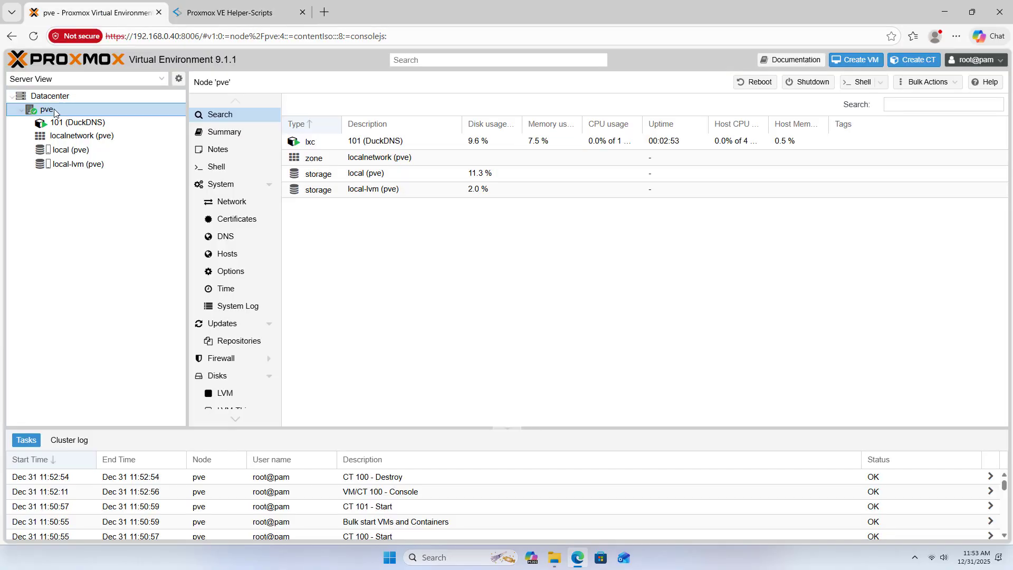
pyautogui.rightClick(45, 108)
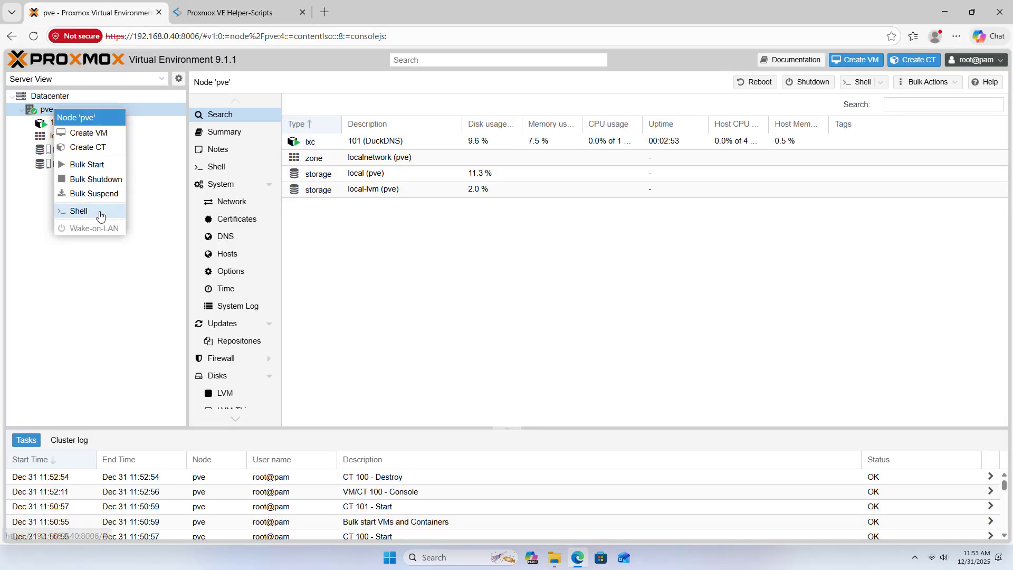
pyautogui.click(77, 211)
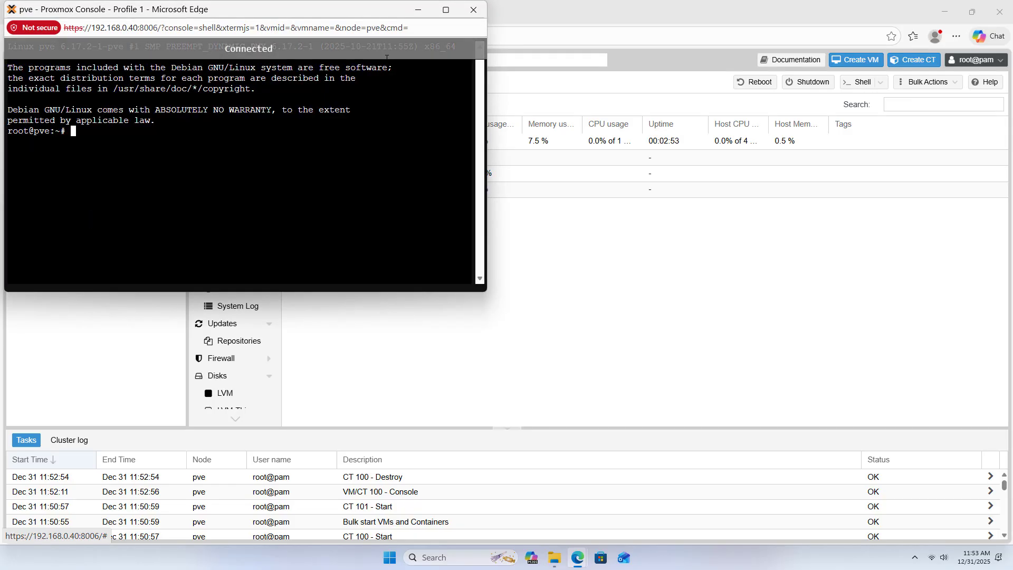
pyautogui.click(444, 9)
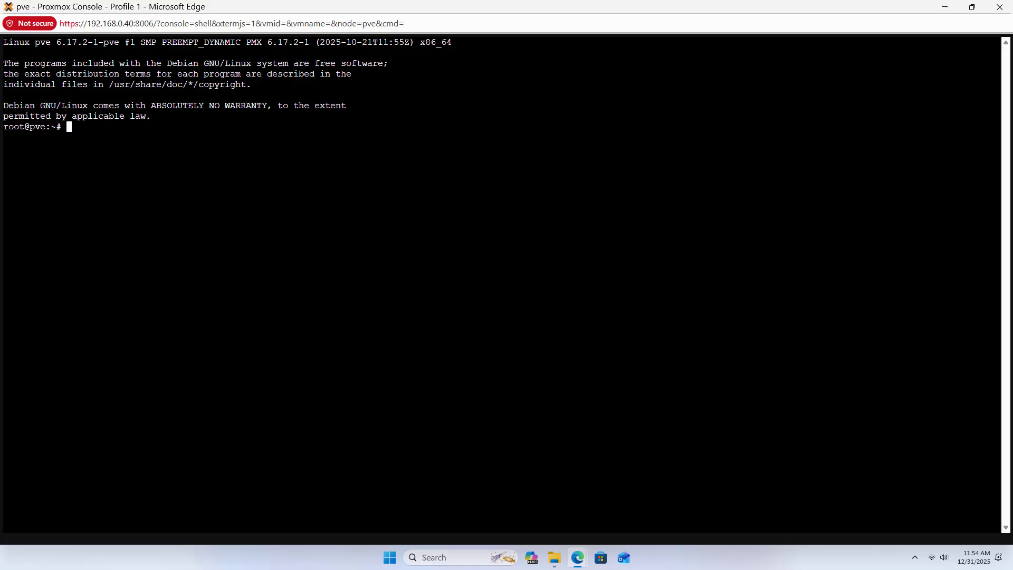
# Step: Run the WireGuard LXC install script, accept WGDashboard, and copy the dashboard URL from the output
pyautogui.write('bash -c "$(curl -fsSL https://raw.githubusercontent.com/community-scripts/ProxmoxVE/main/ct/wireguard.sh)"')
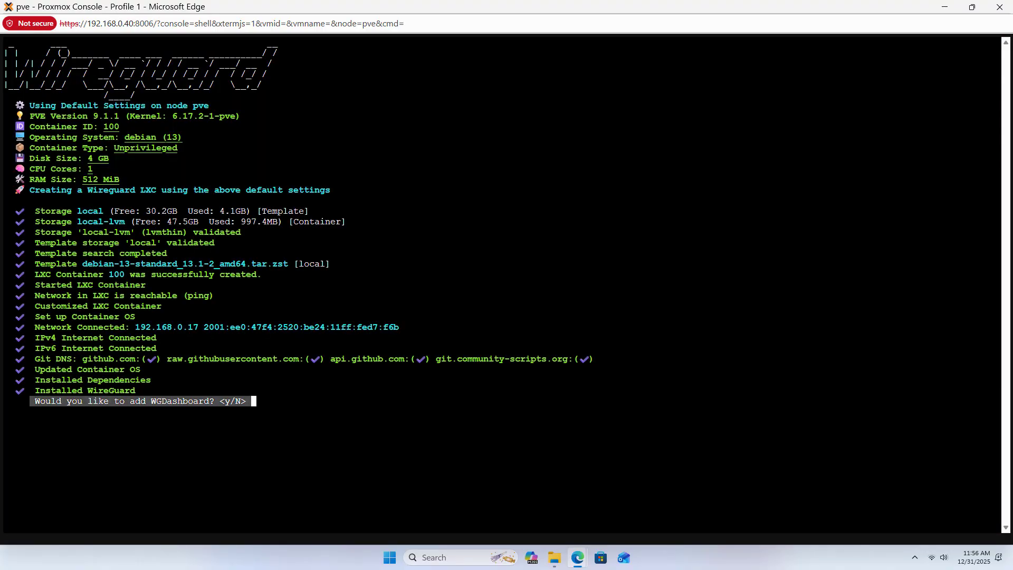
pyautogui.write('y')
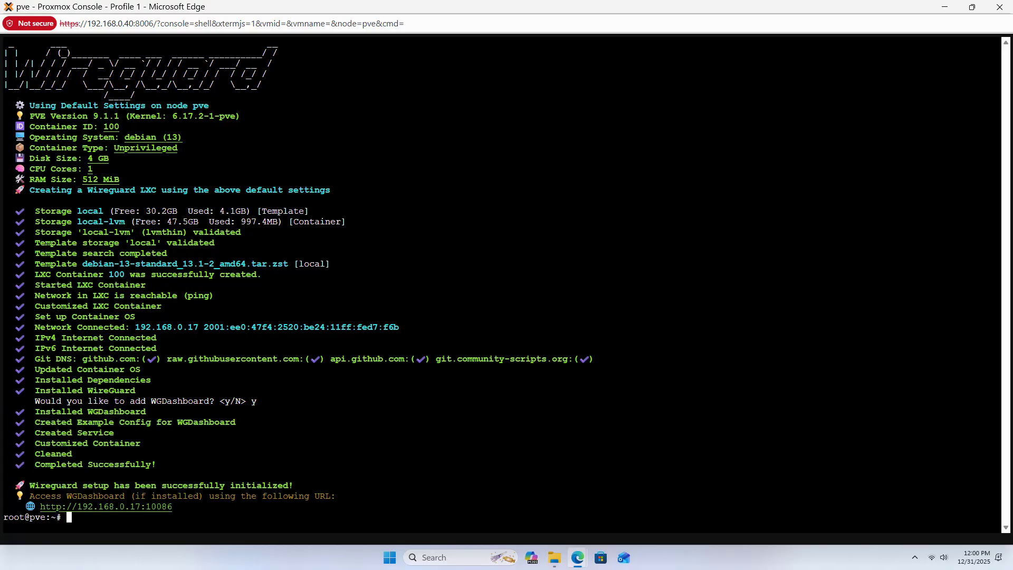
pyautogui.doubleClick(106, 507)
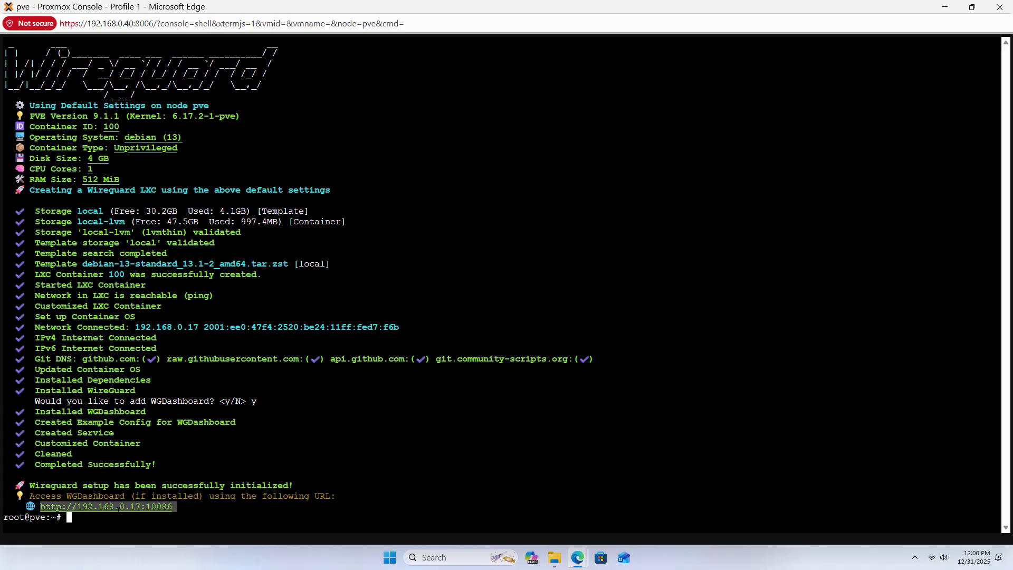
pyautogui.rightClick(107, 506)
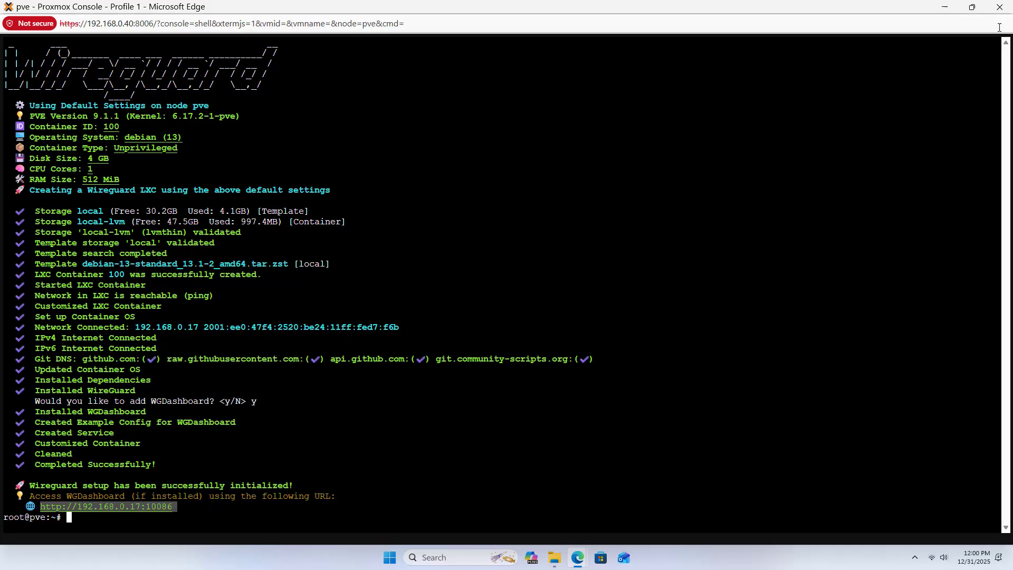
# Step: Sign in to WGDashboard with the default admin/admin credentials
pyautogui.click(107, 506)
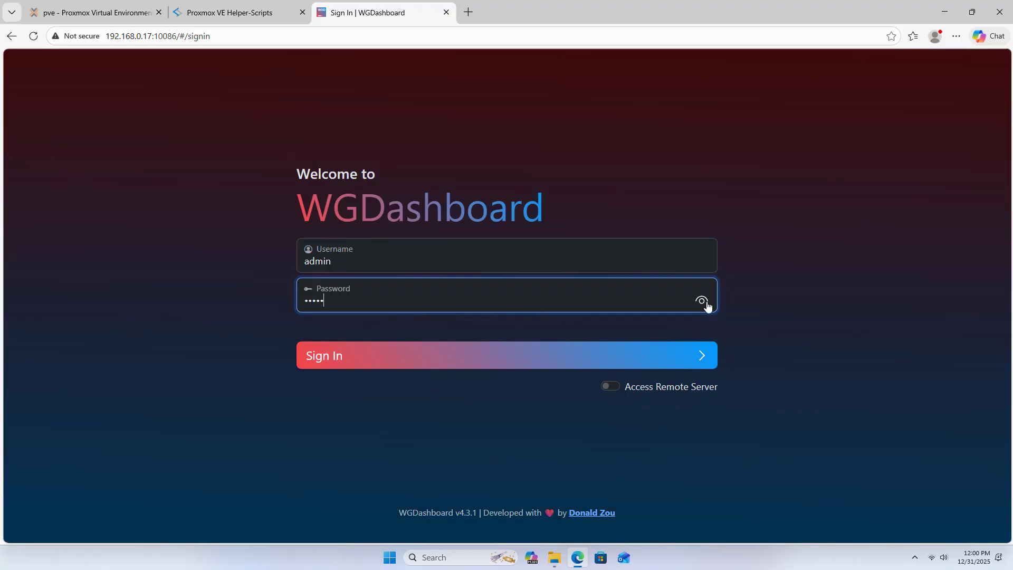
pyautogui.click(702, 301)
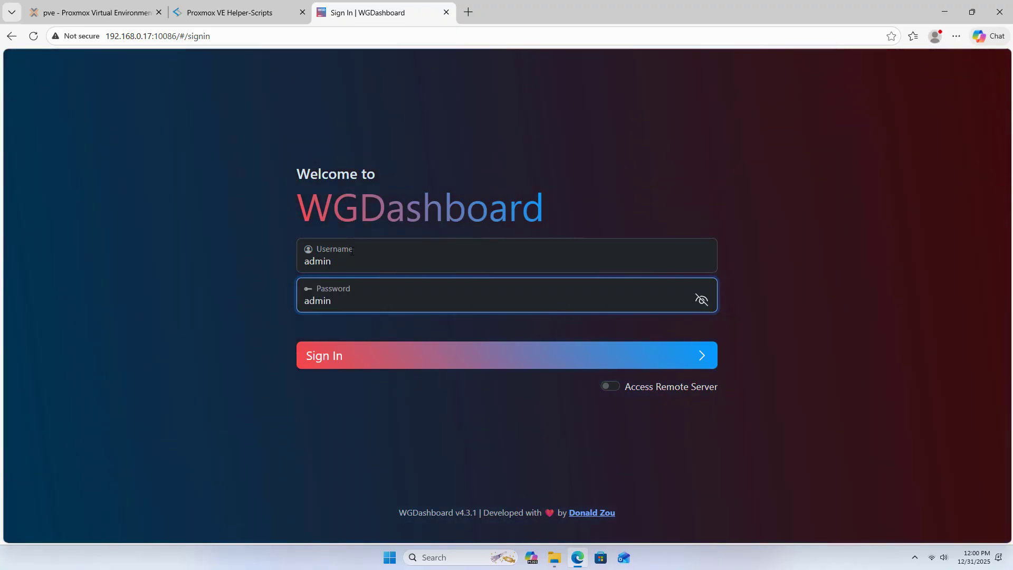
pyautogui.click(506, 356)
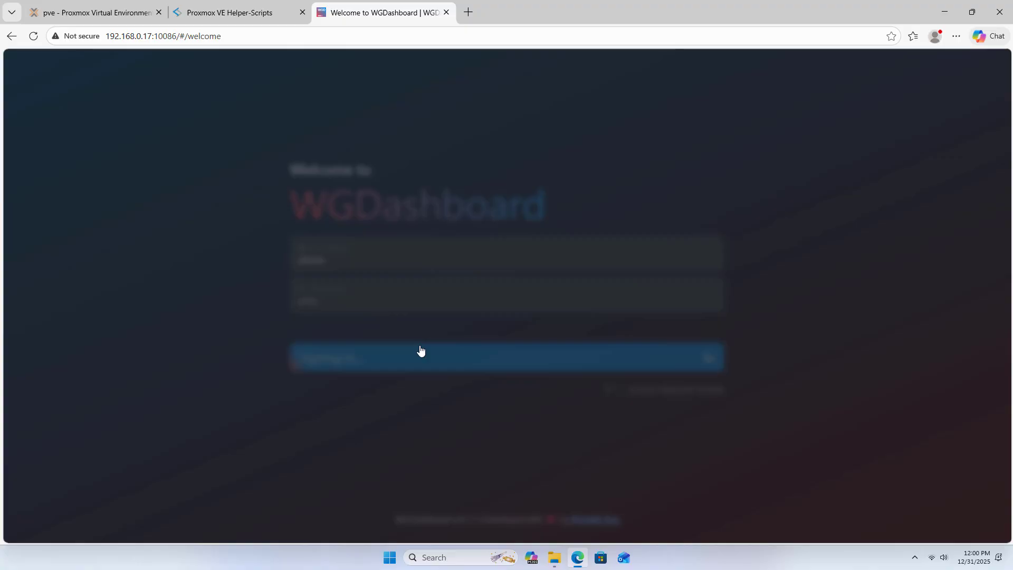
# Step: Create the new account netvn with its password and continue to MFA setup
pyautogui.click(421, 358)
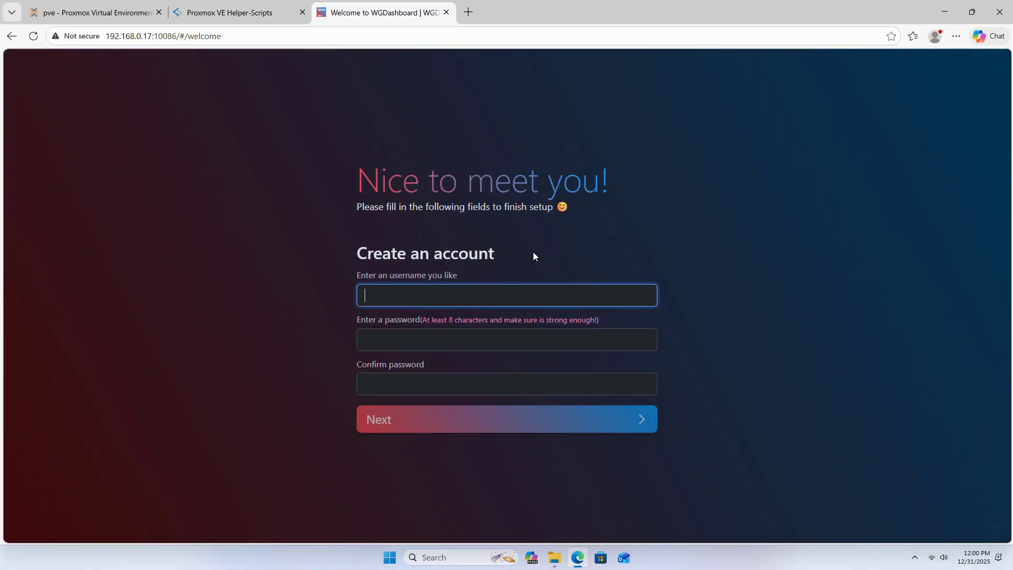
pyautogui.write('netvn')
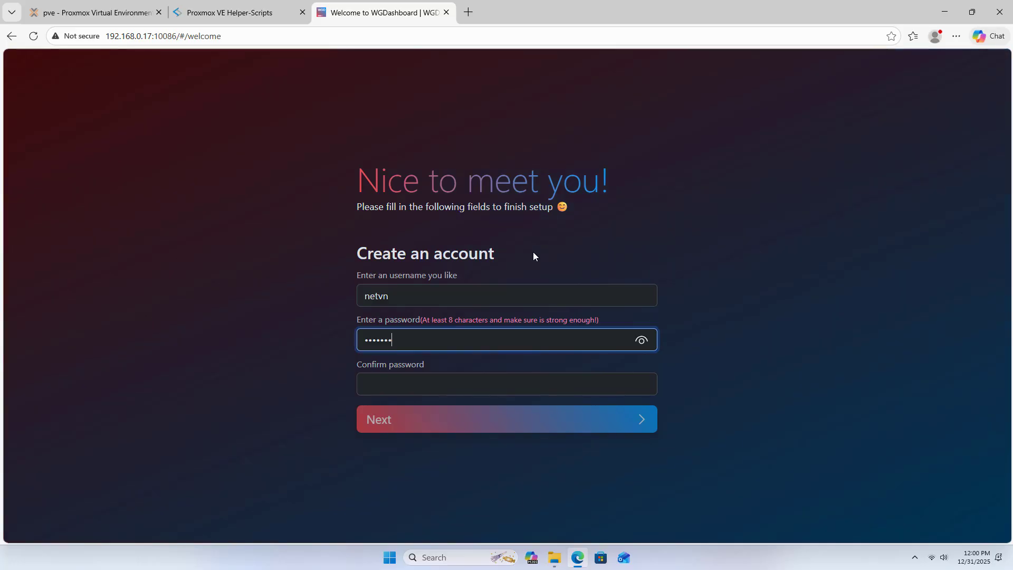
pyautogui.click(506, 383)
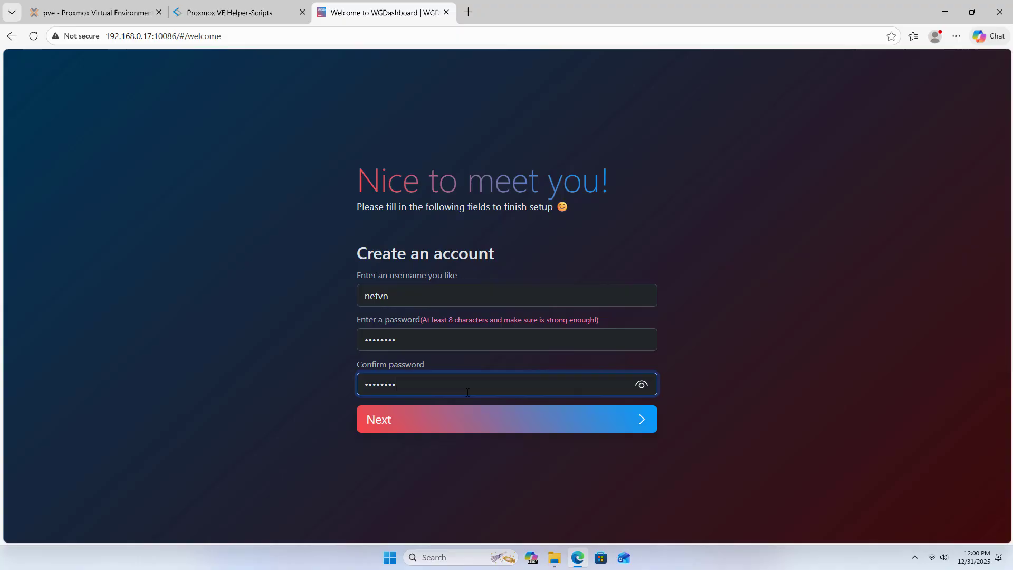
pyautogui.click(507, 419)
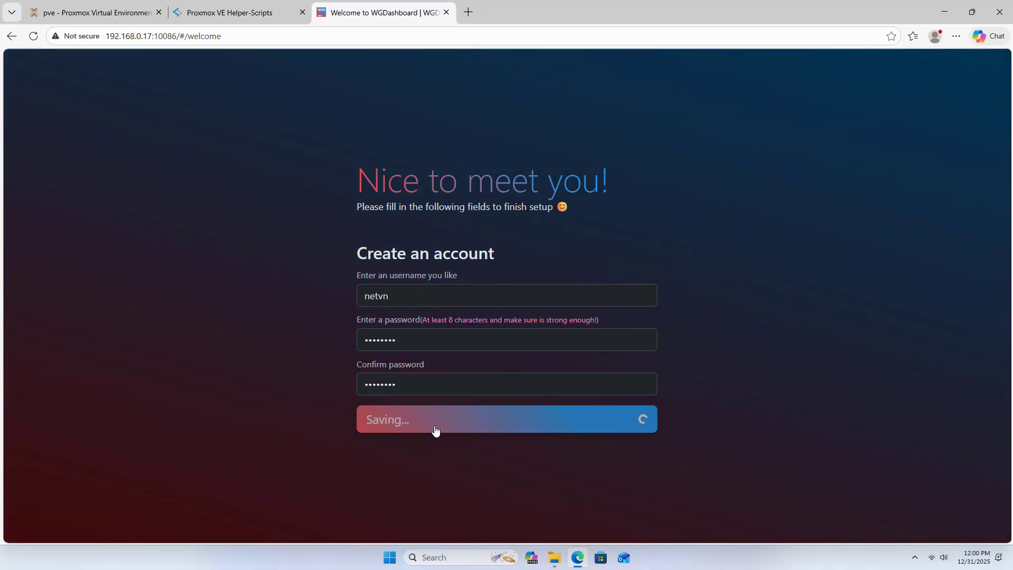
pyautogui.click(505, 419)
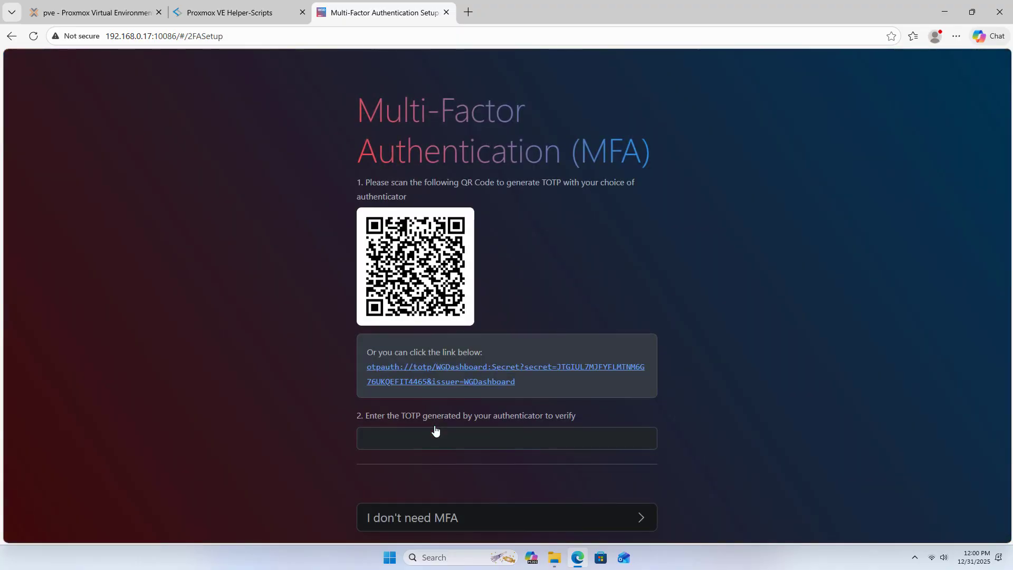
# Step: Skip MFA setup to reach the home page listing the wg0 configuration
pyautogui.click(507, 518)
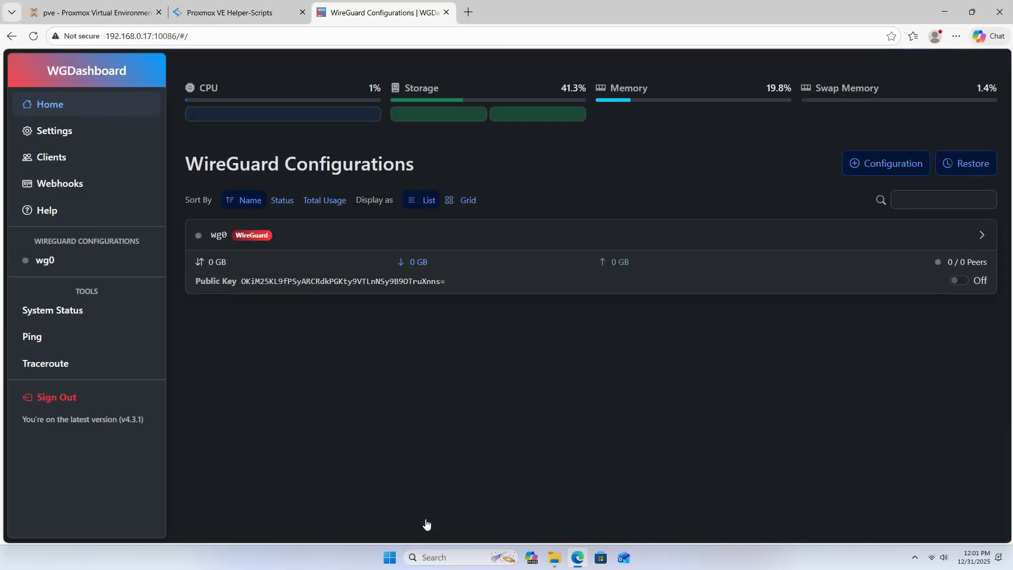
pyautogui.moveTo(234, 350)
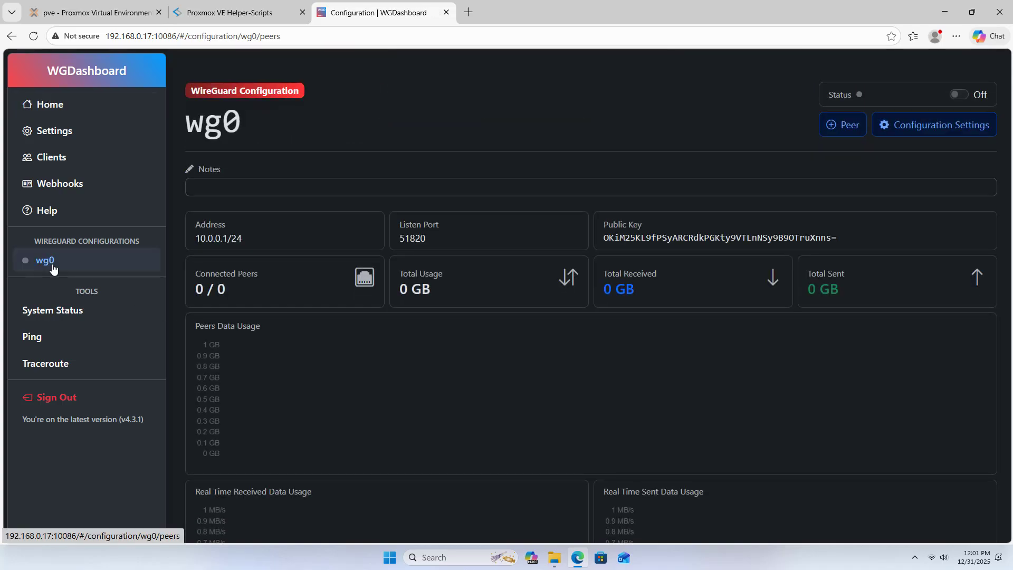
pyautogui.moveTo(324, 374)
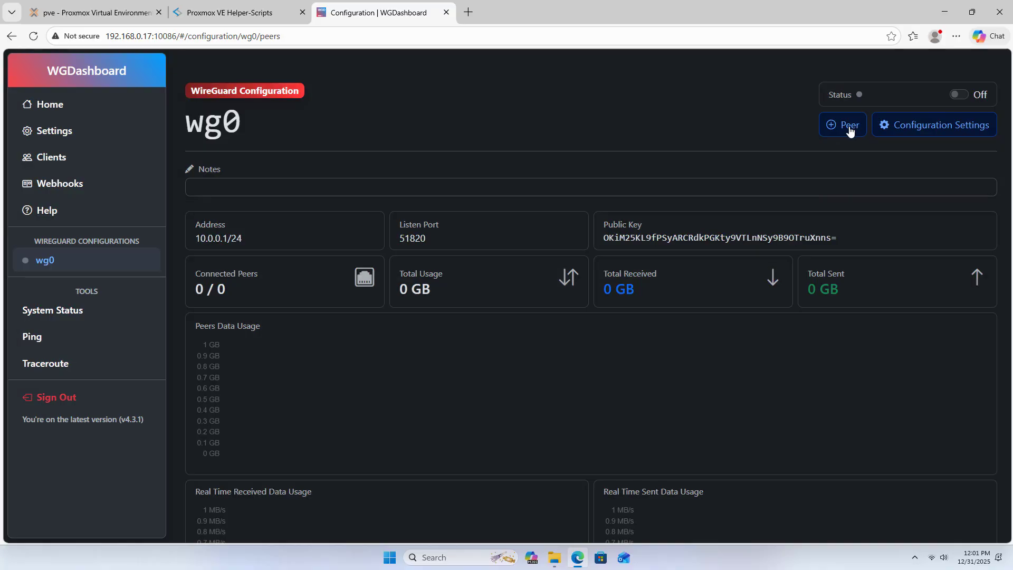
# Step: Add peer client01 to wg0 with generated keys and allowed IP 10.0.0.2/32
pyautogui.click(842, 125)
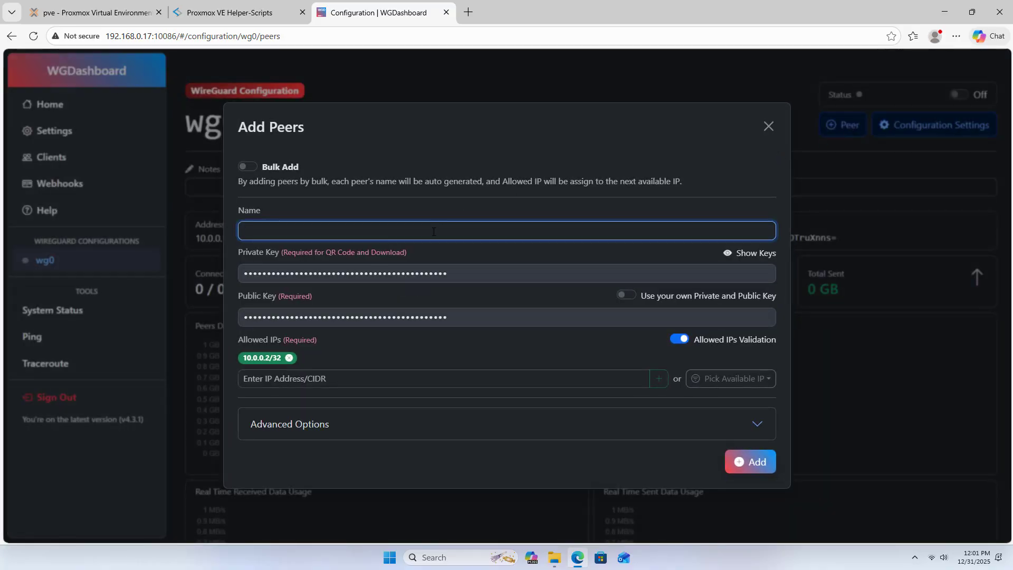
pyautogui.write('client01')
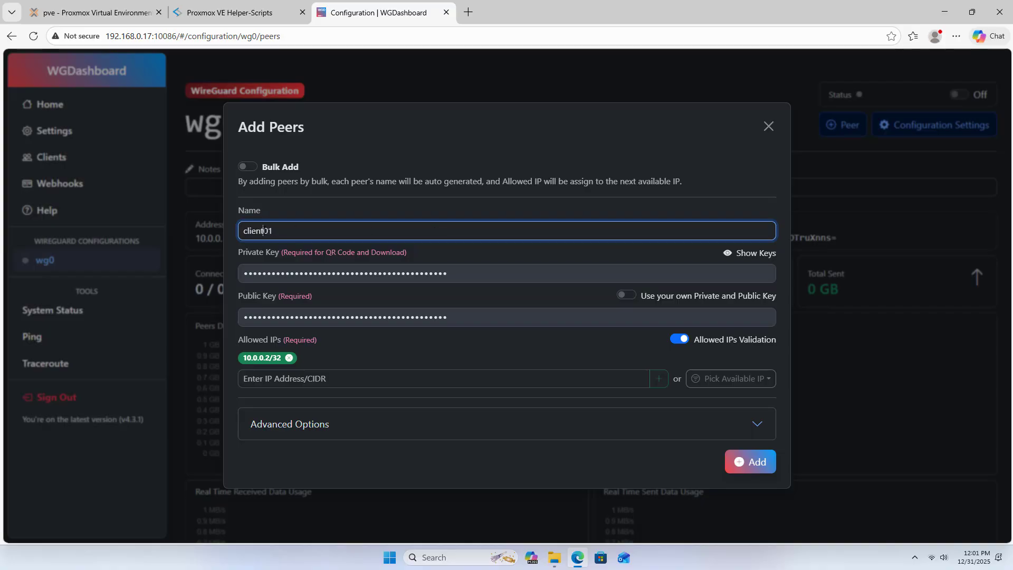
pyautogui.click(750, 461)
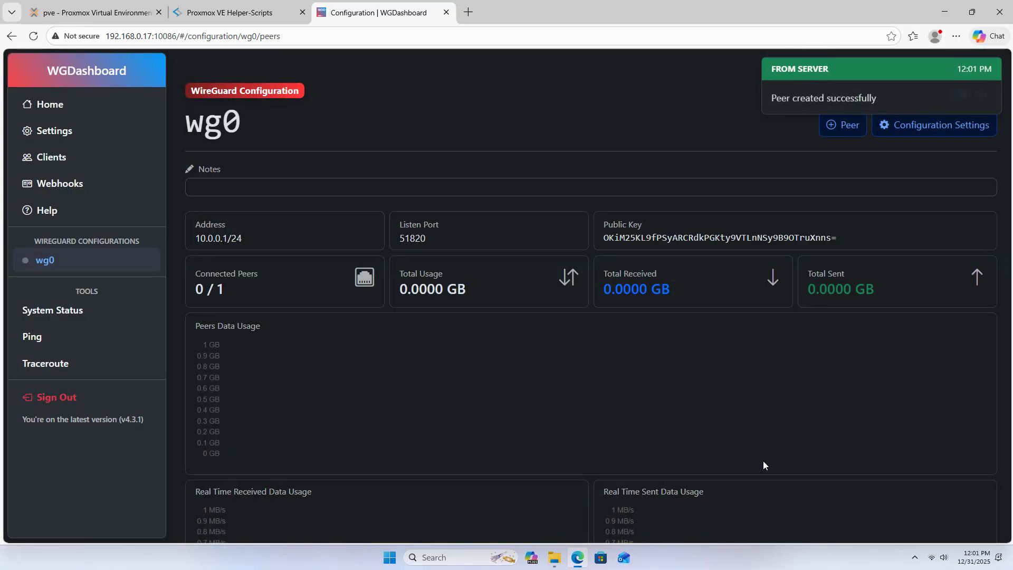
pyautogui.scroll(-3)
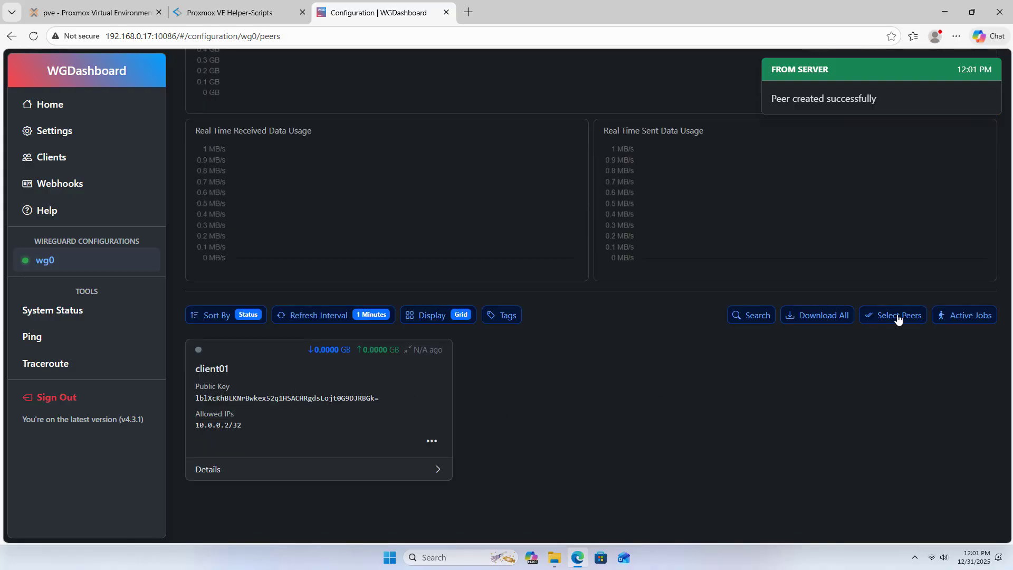
# Step: Select peer client01, download client01.conf and show it in the downloads folder
pyautogui.click(897, 318)
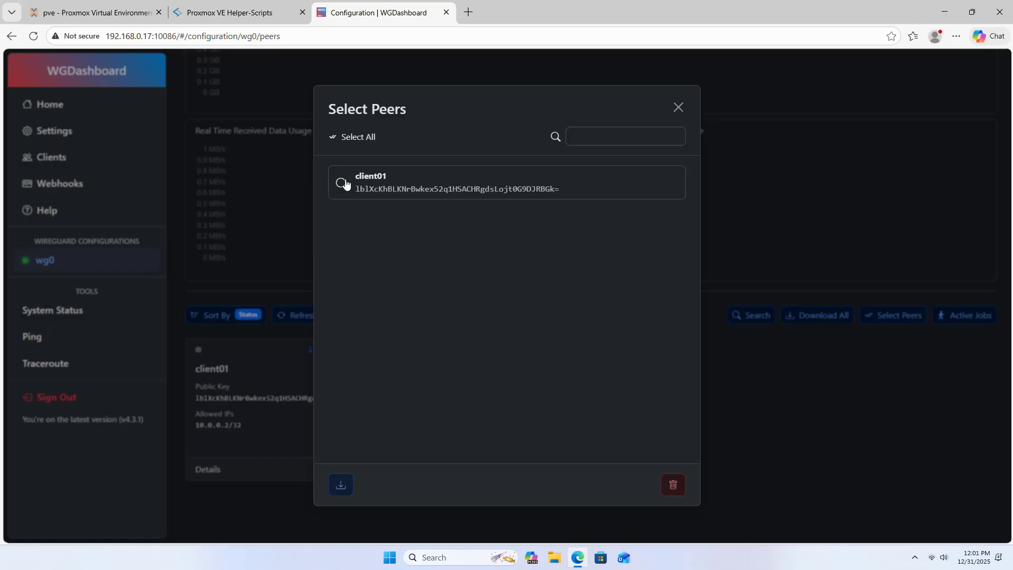
pyautogui.click(341, 182)
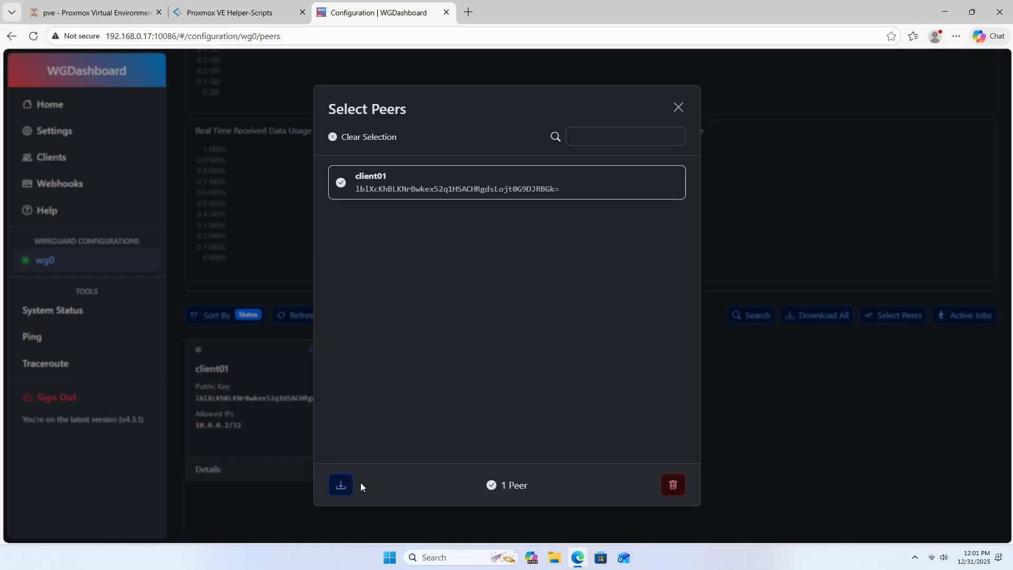
pyautogui.click(340, 484)
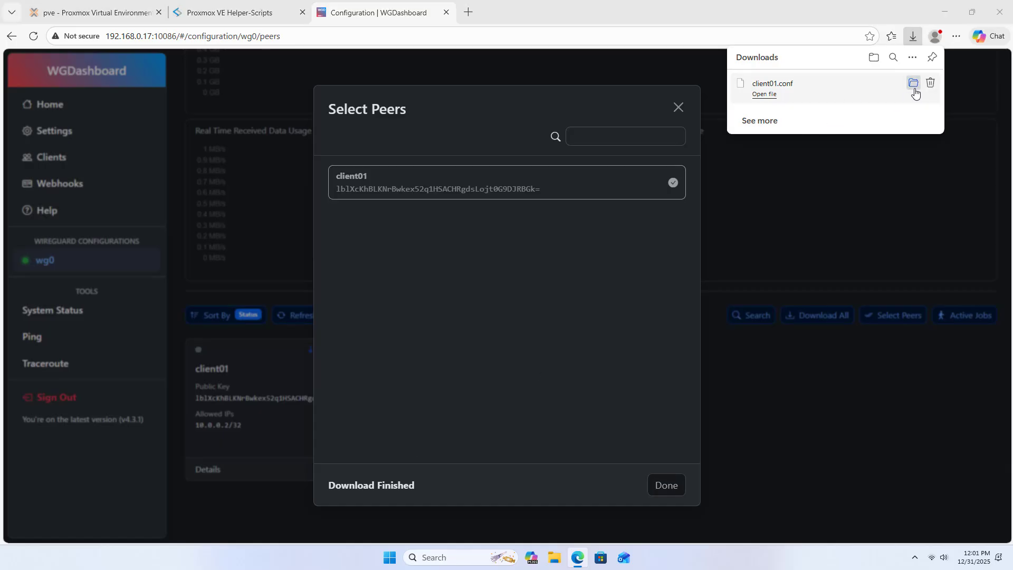
pyautogui.click(913, 83)
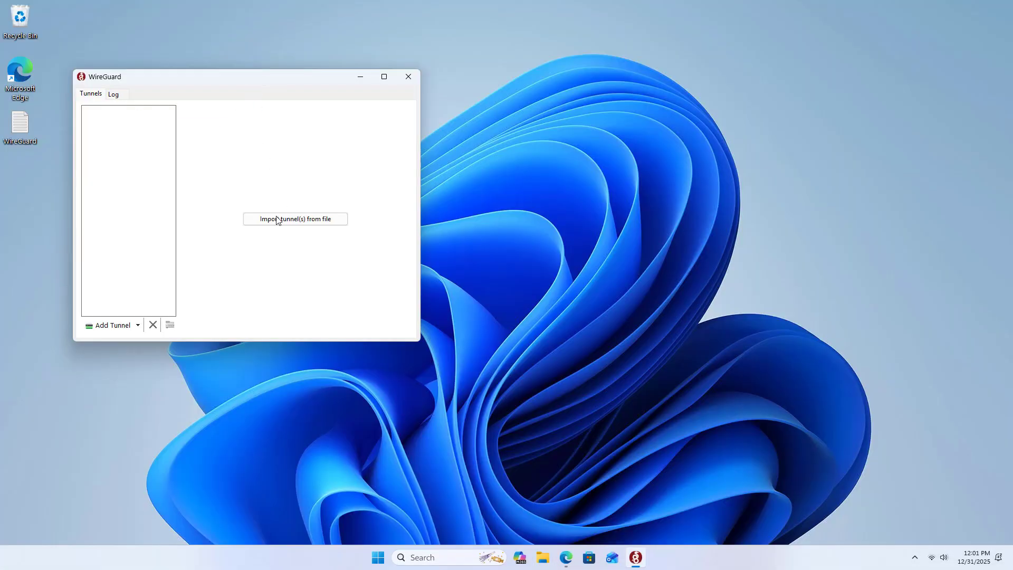
# Step: Import client01.conf from Downloads as a tunnel and activate it
pyautogui.click(296, 218)
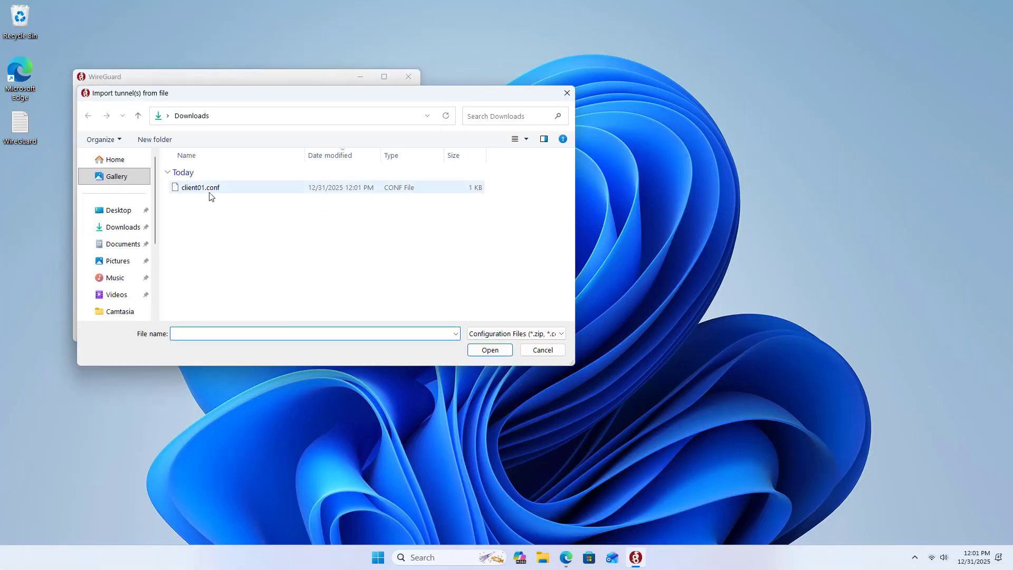
pyautogui.doubleClick(200, 187)
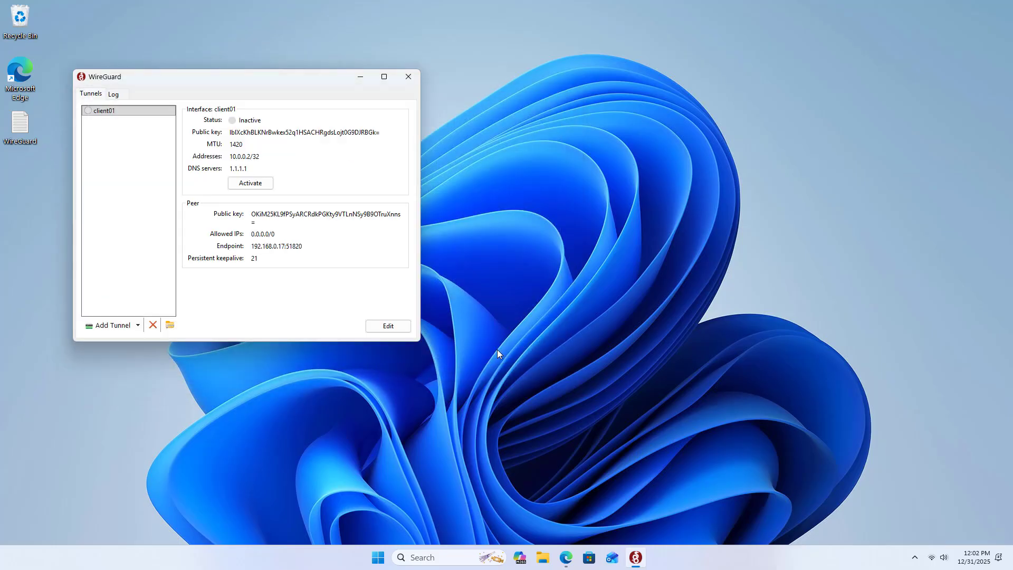
pyautogui.doubleClick(274, 245)
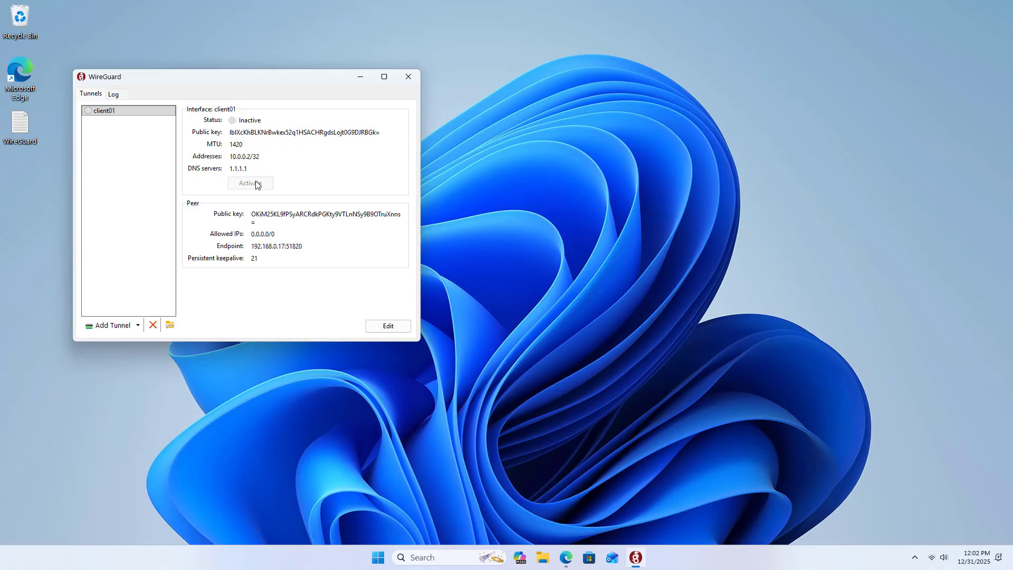
pyautogui.click(250, 182)
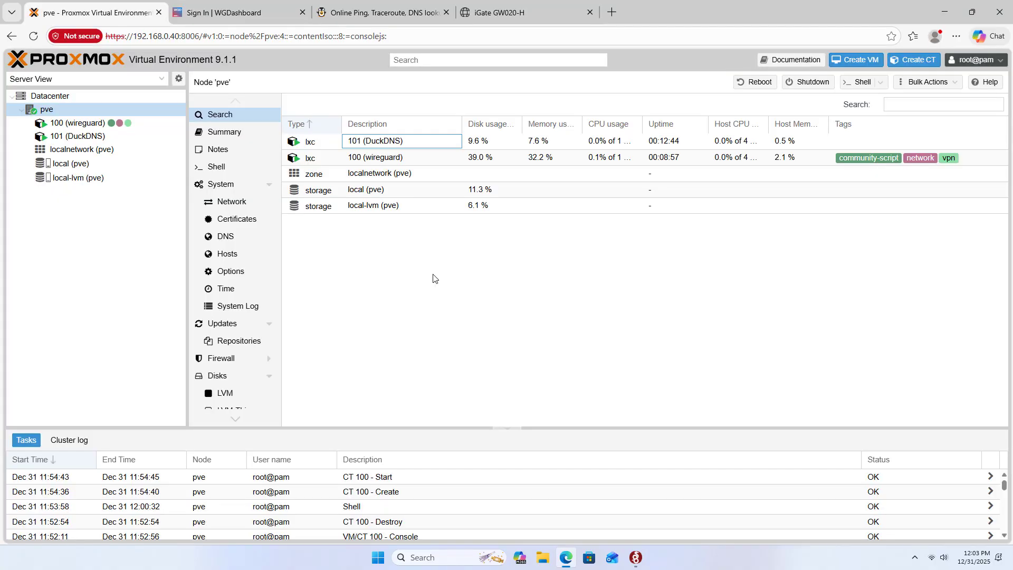
# Step: Power off container 100 from its console and go to its network device settings
pyautogui.click(76, 122)
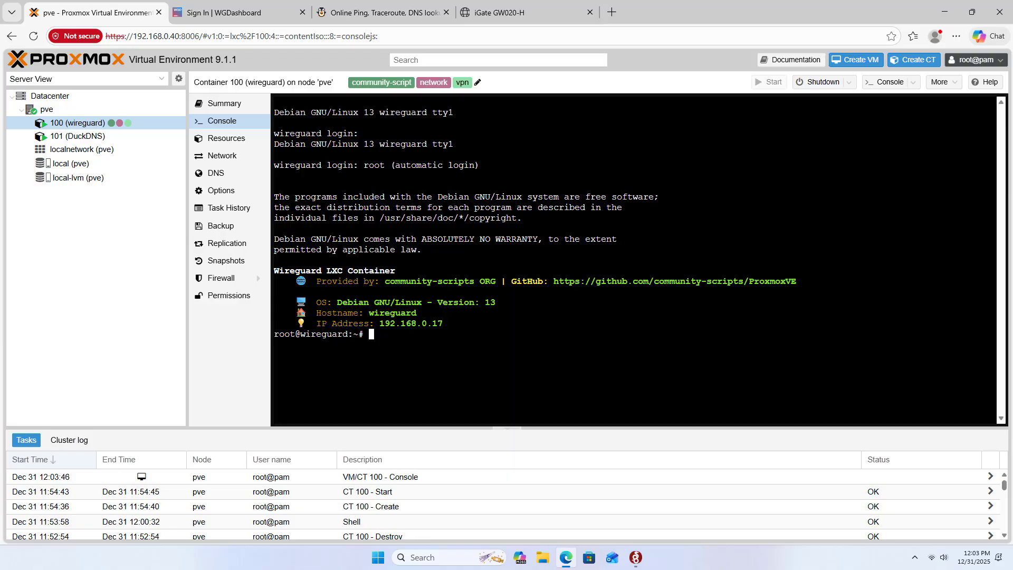
pyautogui.write('poweroff')
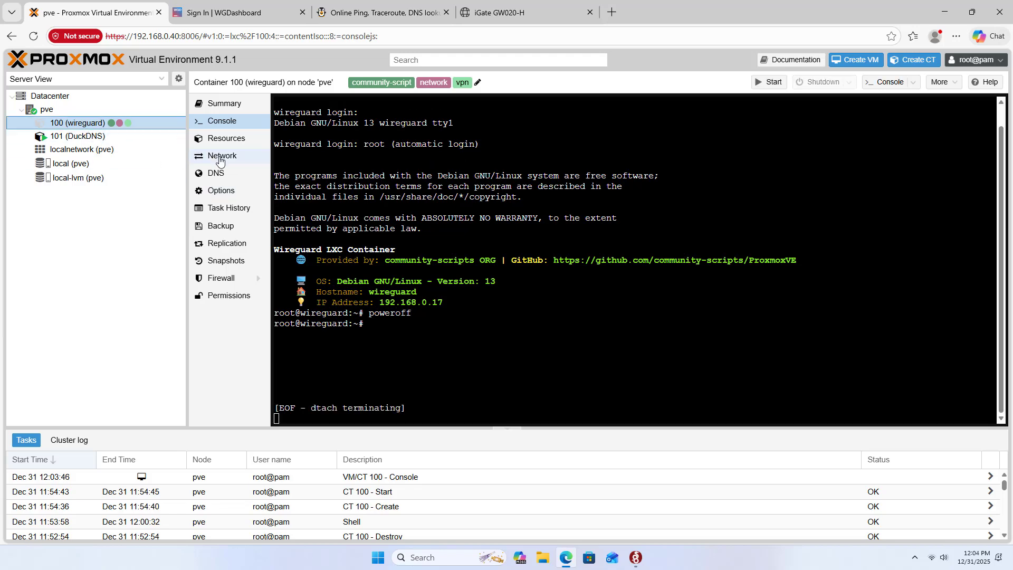
pyautogui.click(222, 155)
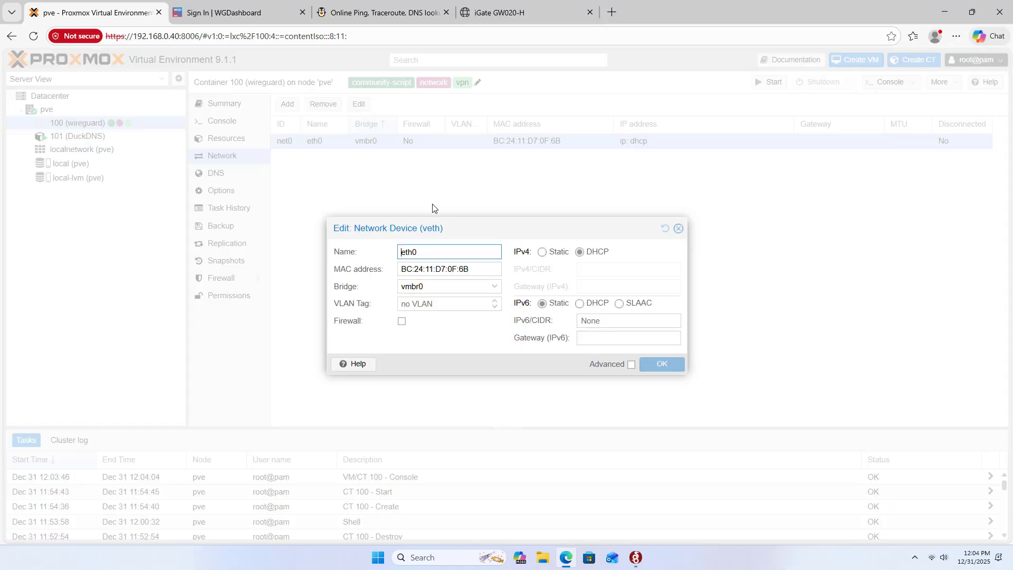
# Step: Set eth0 to static IPv4 192.168.0.17/24 with gateway 192.168.0.1 and save
pyautogui.click(542, 251)
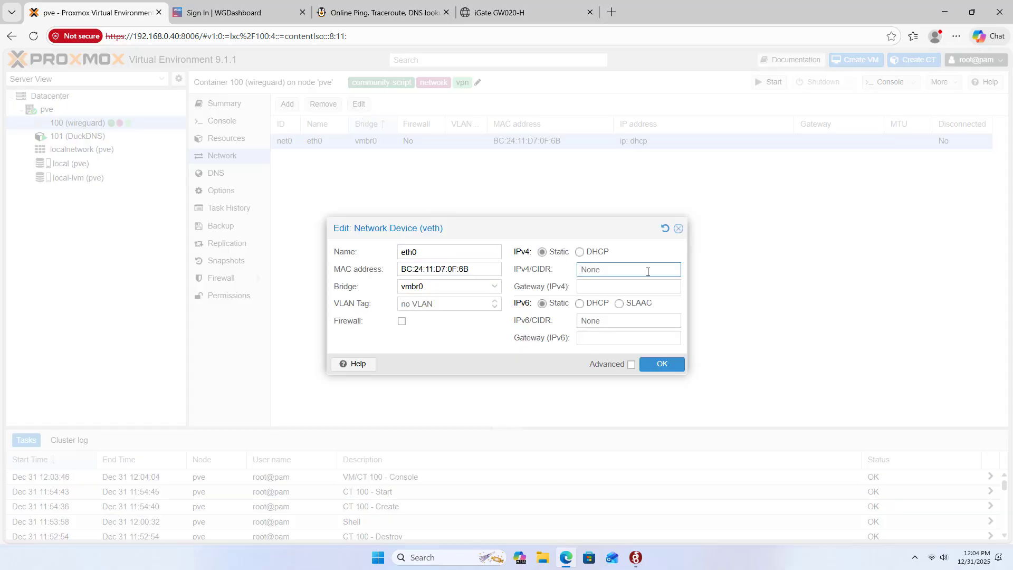
pyautogui.write('192.168.0.17/24')
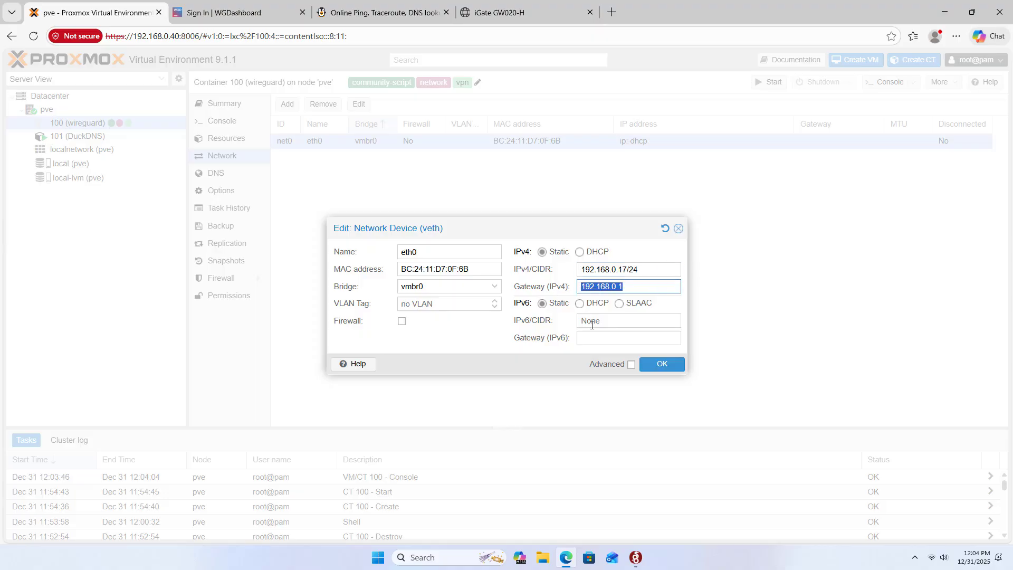
pyautogui.click(662, 365)
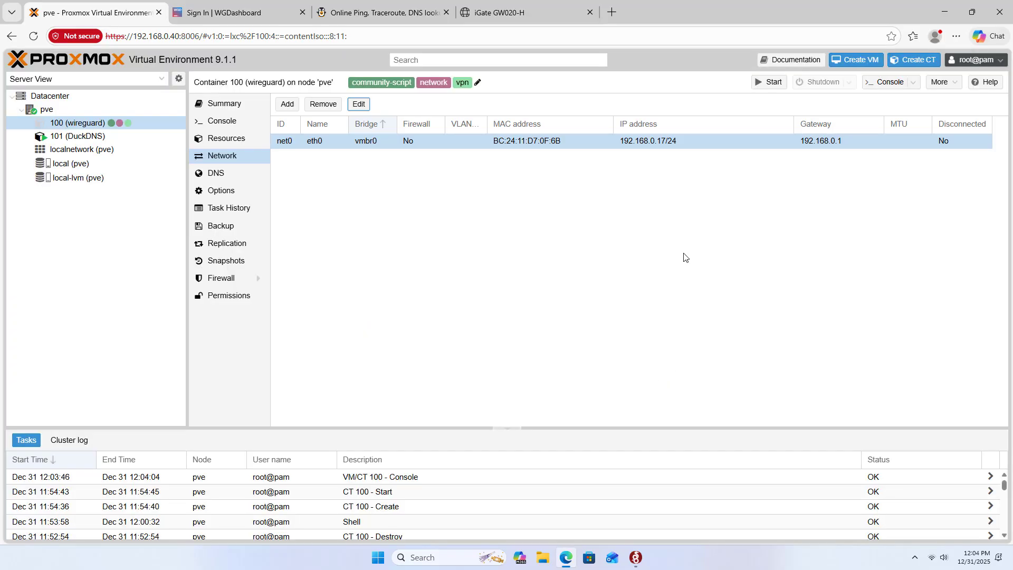
# Step: Add NAT virtual server rule 'wg' forwarding port 51820 to 192.168.0.17
pyautogui.click(510, 13)
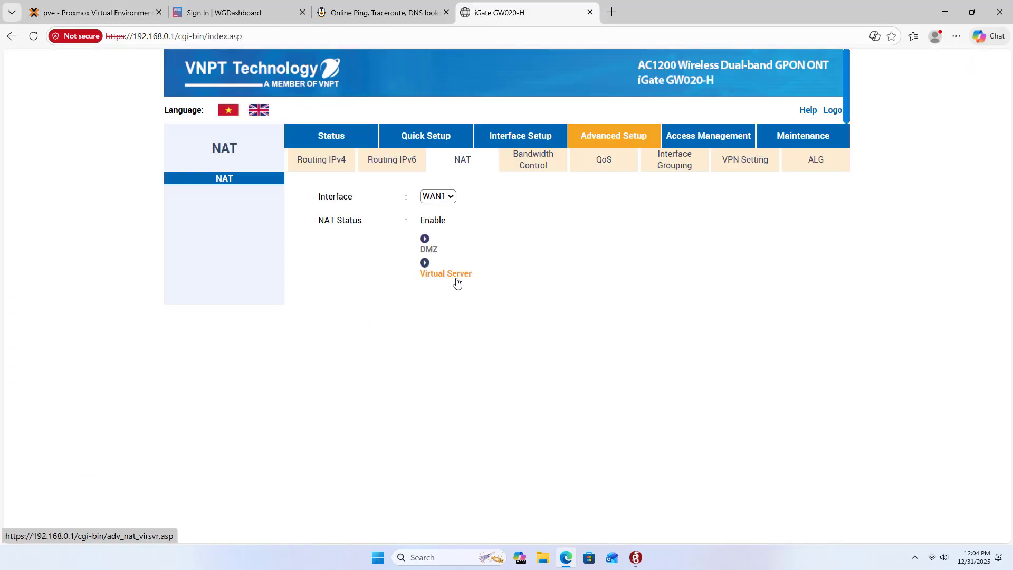
pyautogui.click(446, 273)
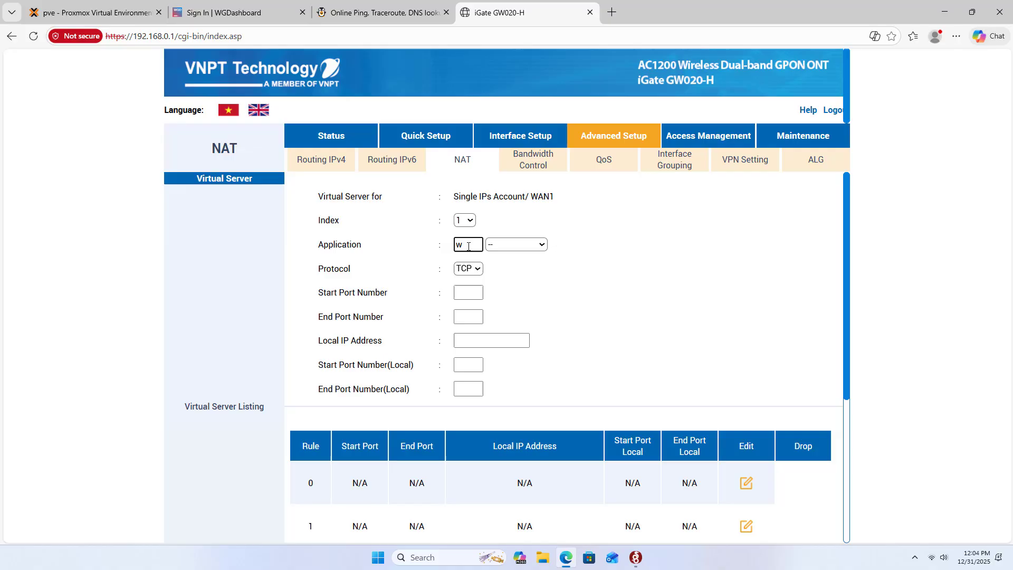
pyautogui.write('g')
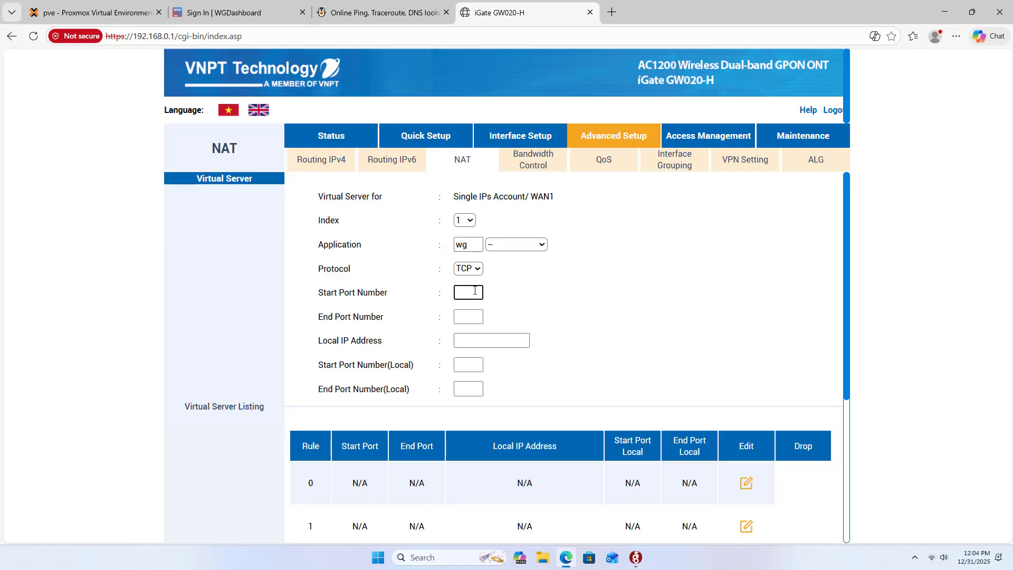
pyautogui.write('51820')
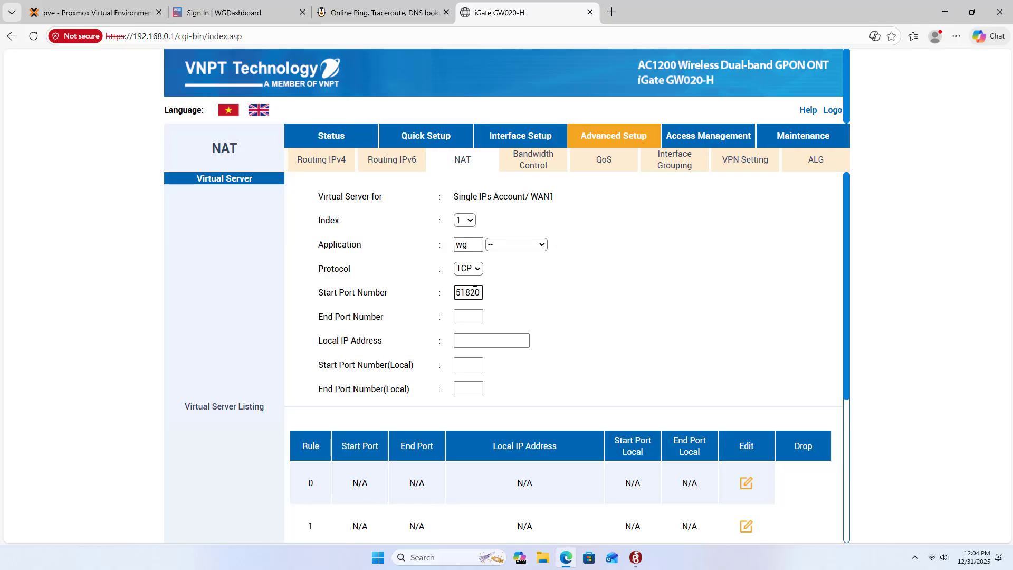
pyautogui.write('51820')
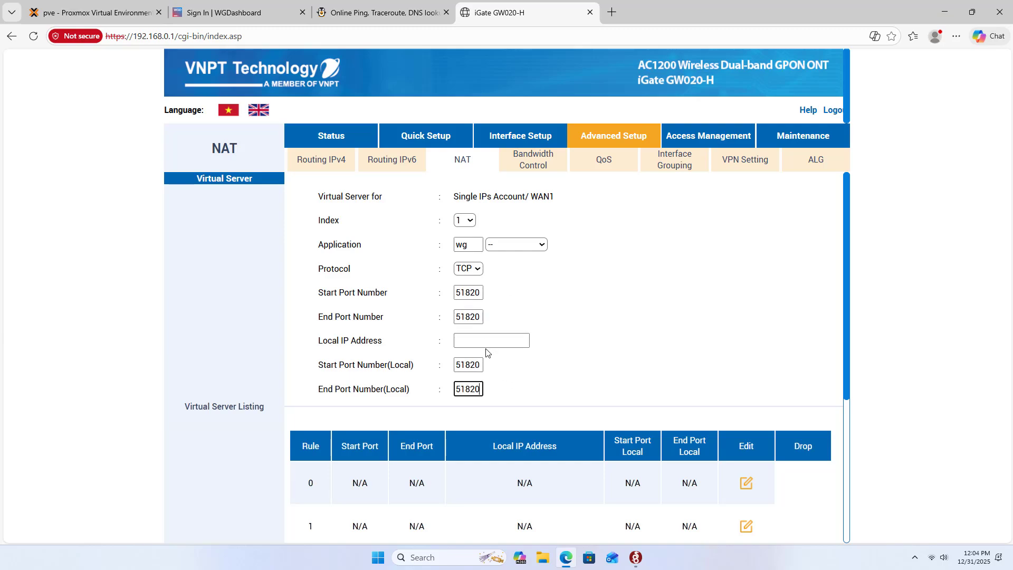
pyautogui.click(94, 13)
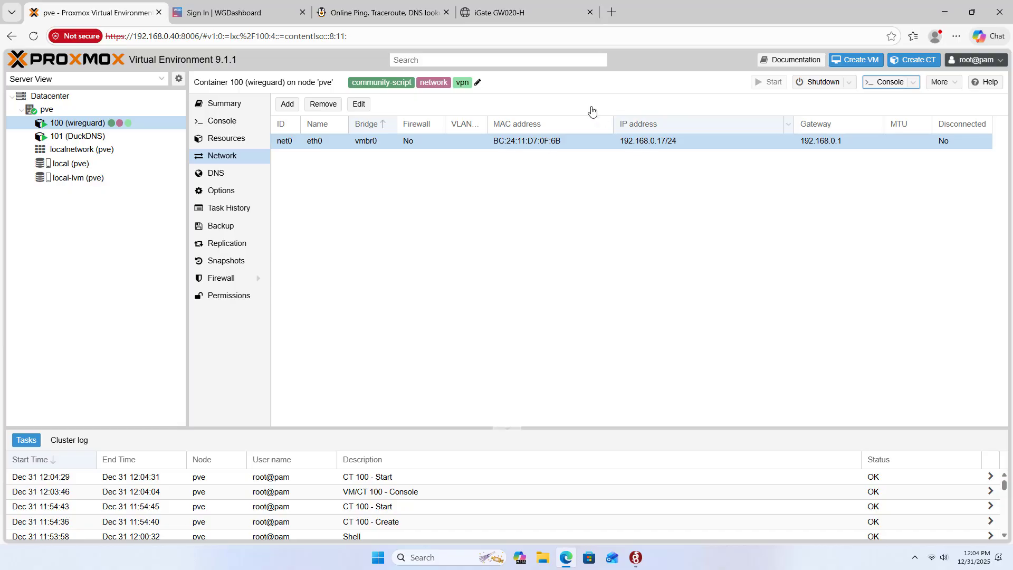
# Step: Review the port forwarding list, look up the public IP on ping.eu, and return to WireGuard
pyautogui.click(497, 13)
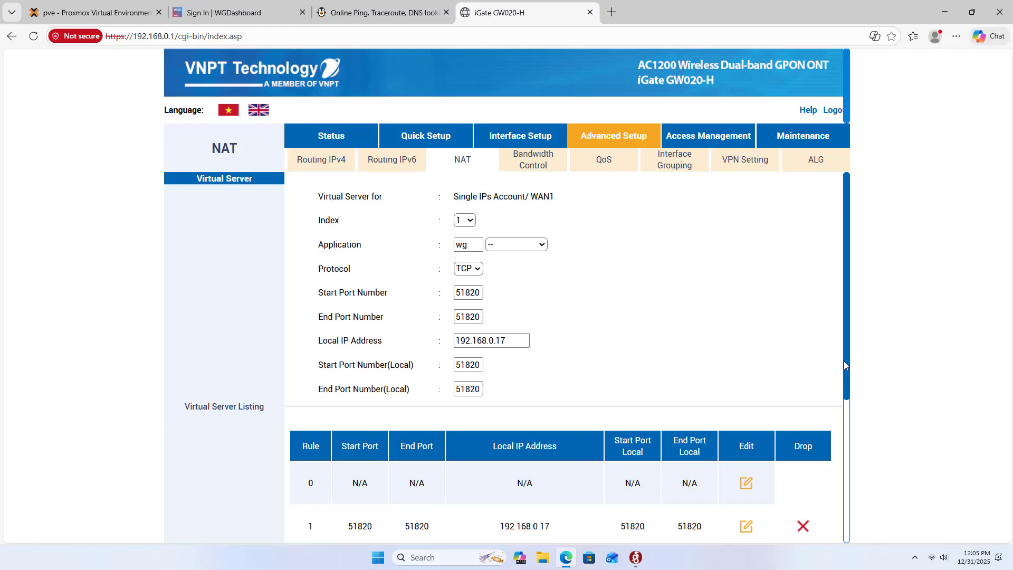
pyautogui.scroll(-3)
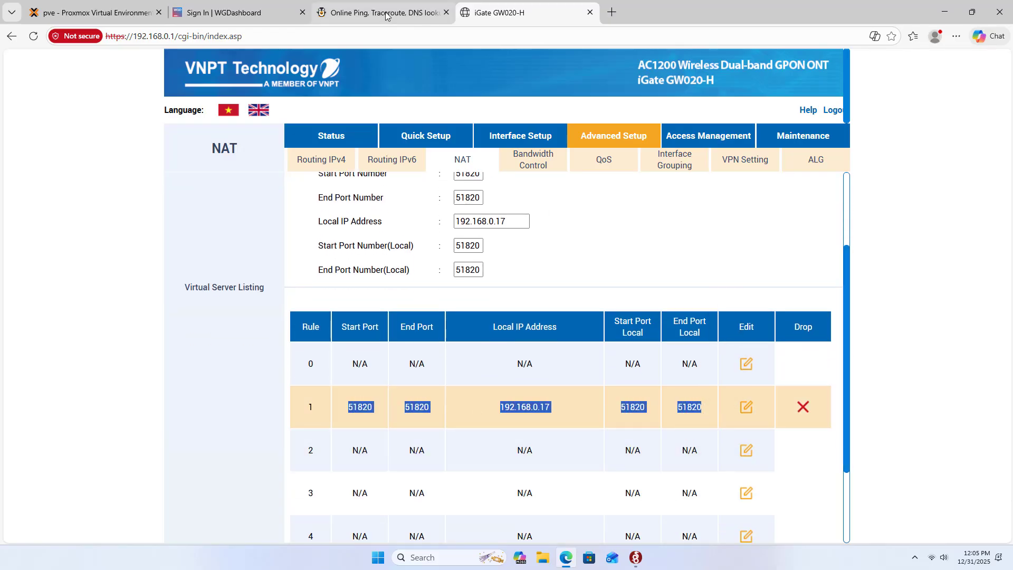
pyautogui.click(362, 13)
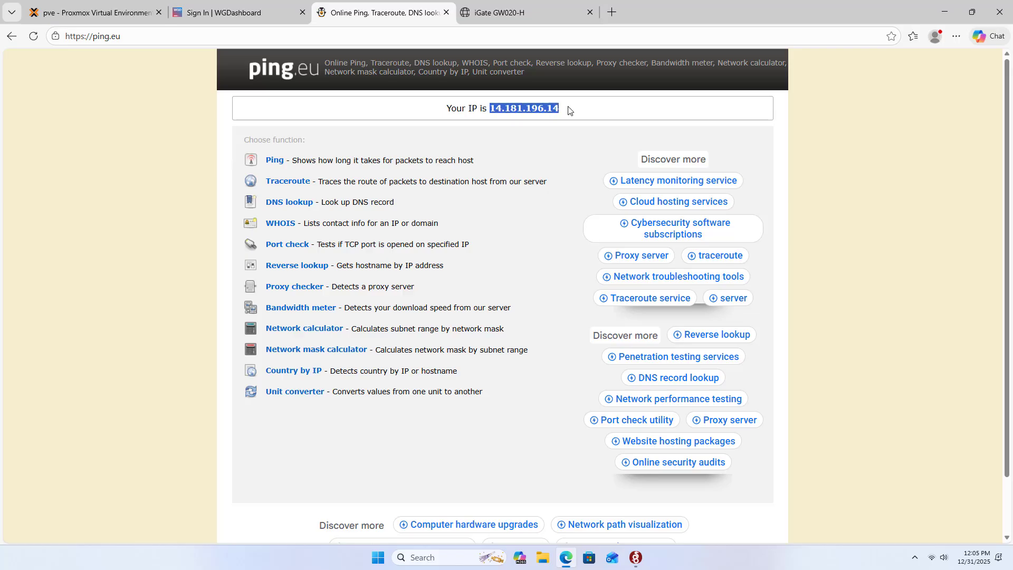
pyautogui.moveTo(945, 25)
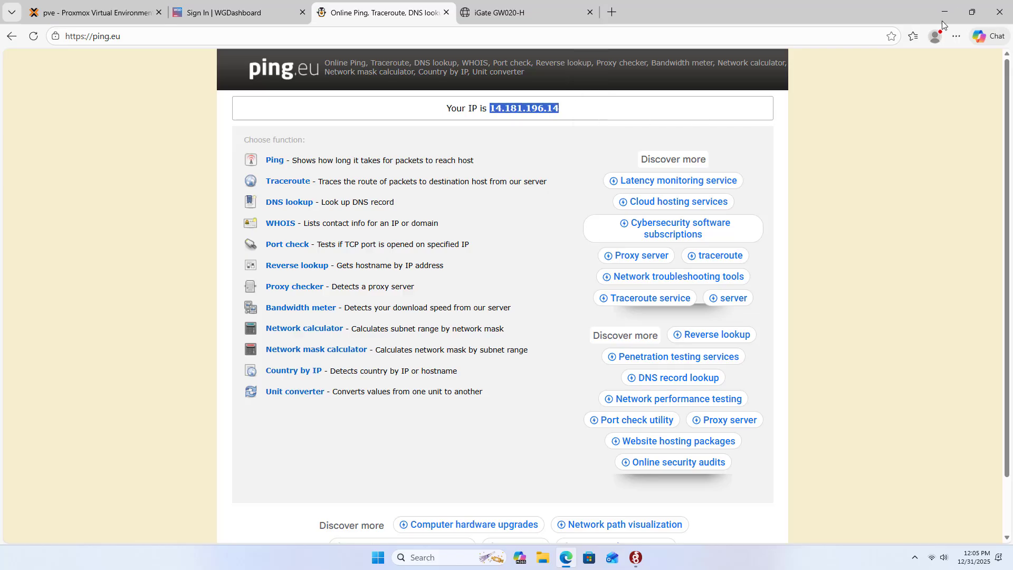
pyautogui.click(943, 12)
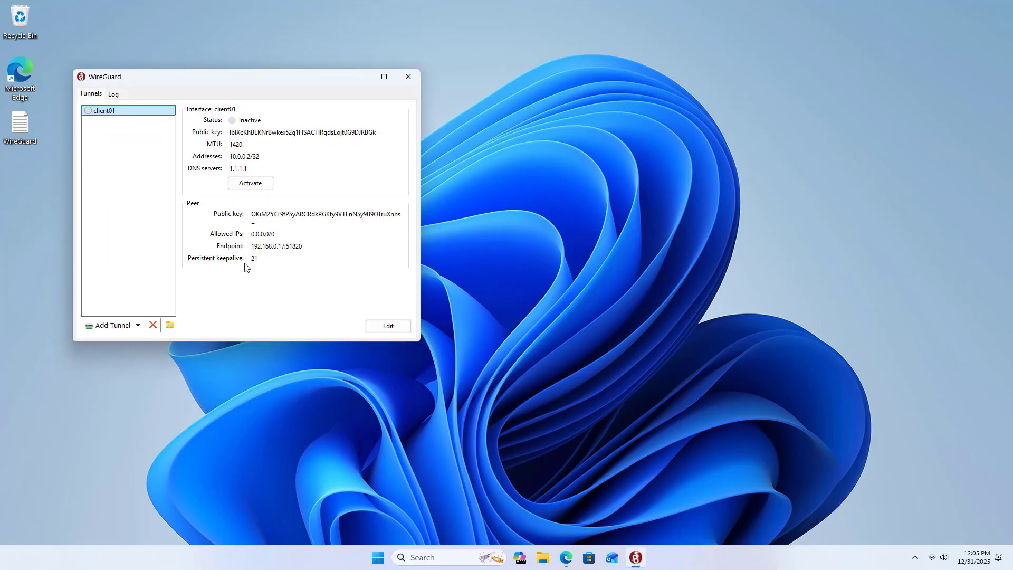
# Step: Change the client01 peer endpoint from 192.168.0.17 to 14.181.196.14:51820 and save
pyautogui.doubleClick(276, 246)
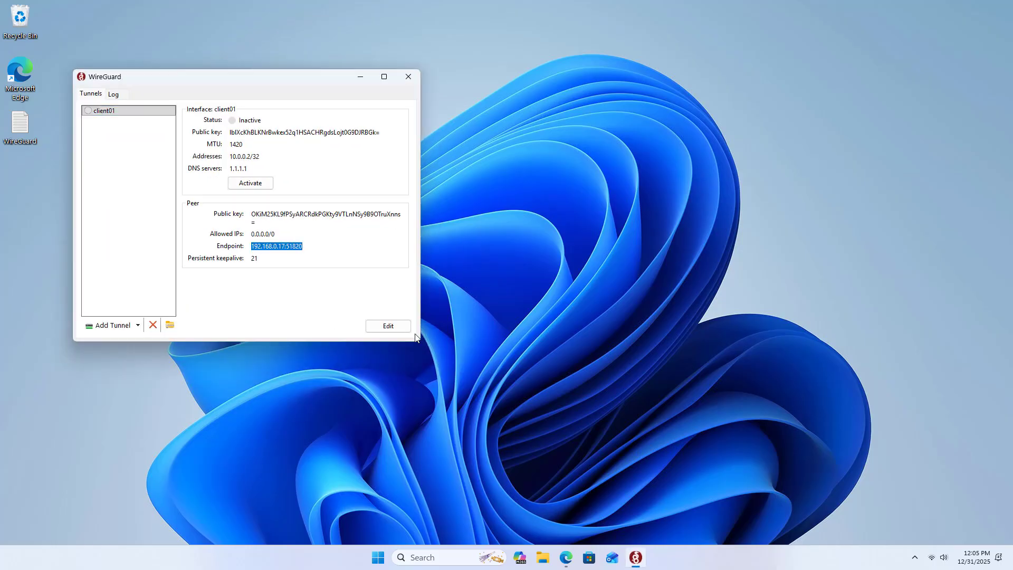
pyautogui.click(387, 326)
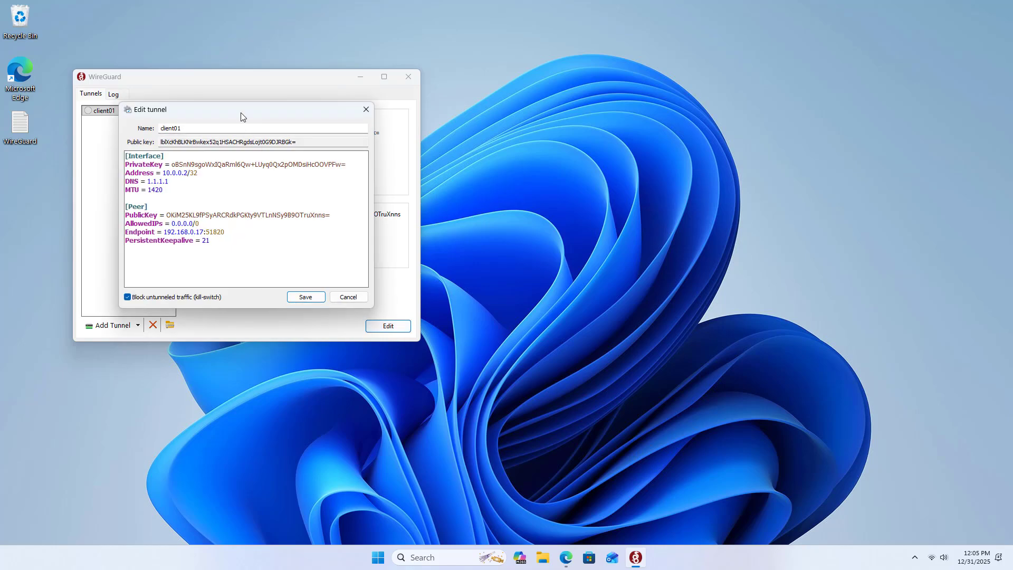
pyautogui.doubleClick(187, 231)
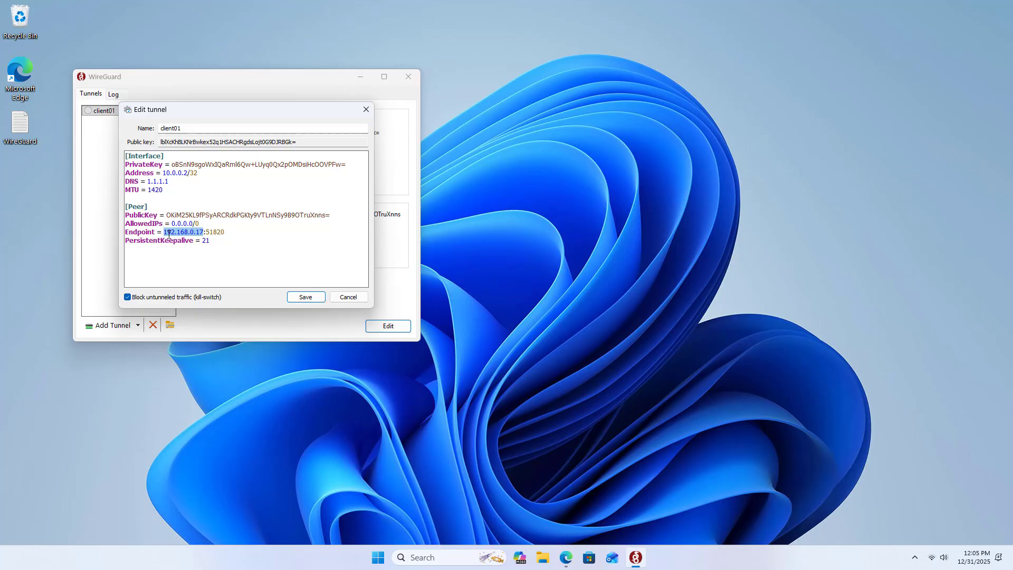
pyautogui.write('14.181.196.14')
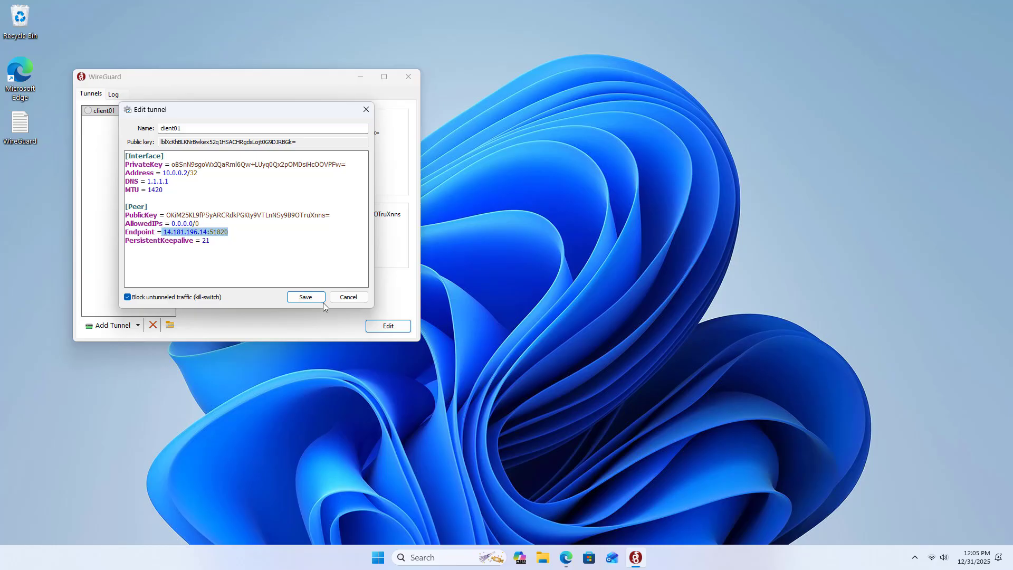
pyautogui.click(305, 297)
pyautogui.write('ping 192.168.0.17 -t')
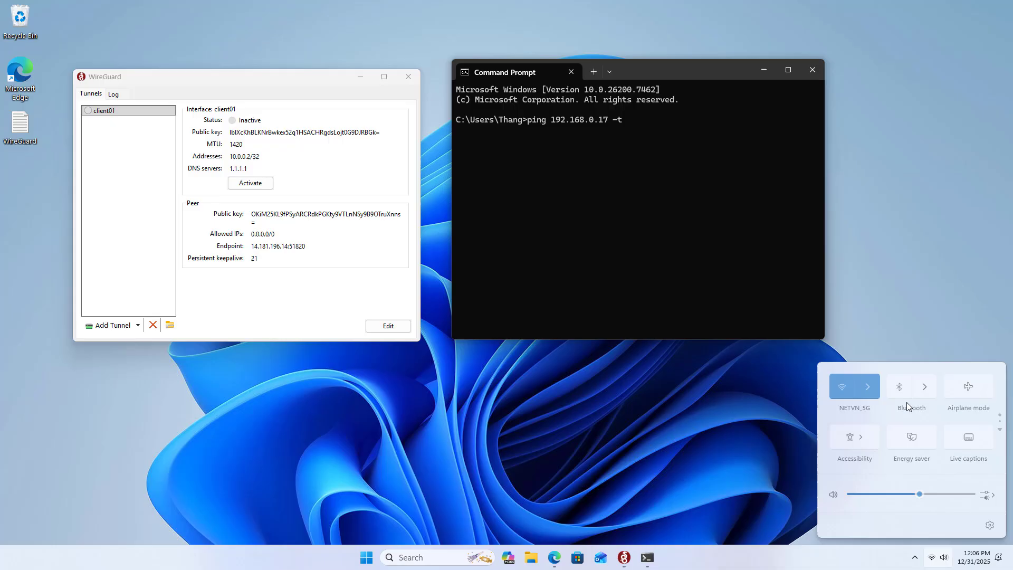
# Step: Join the Phone Wi-Fi hotspot and start a continuous ping to 192.168.0.17
pyautogui.click(868, 387)
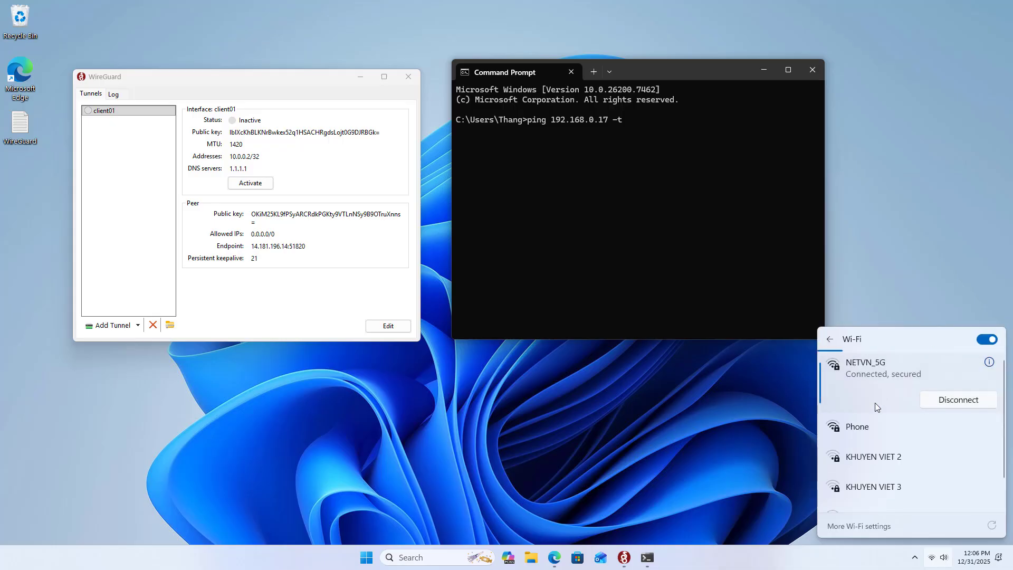
pyautogui.click(857, 427)
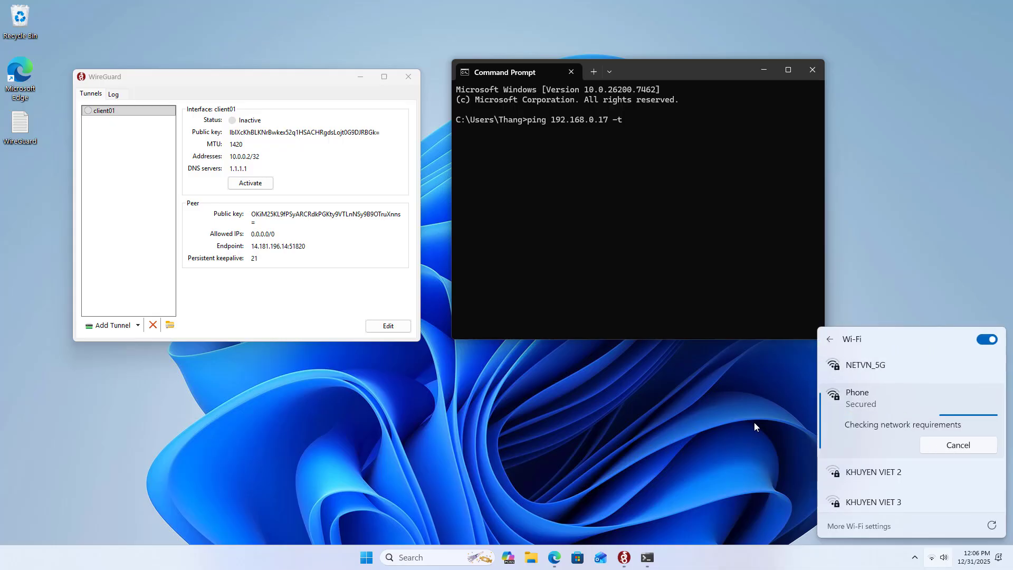
pyautogui.press('enter')
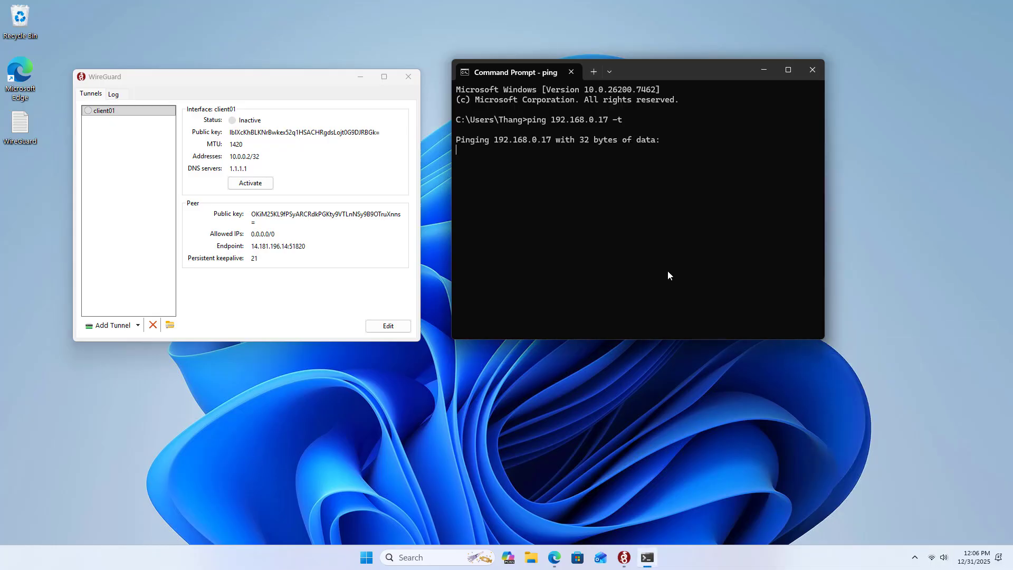
# Step: Activate the client01 tunnel, watch the ping replies, then select the DuckDNS domain name
pyautogui.click(250, 183)
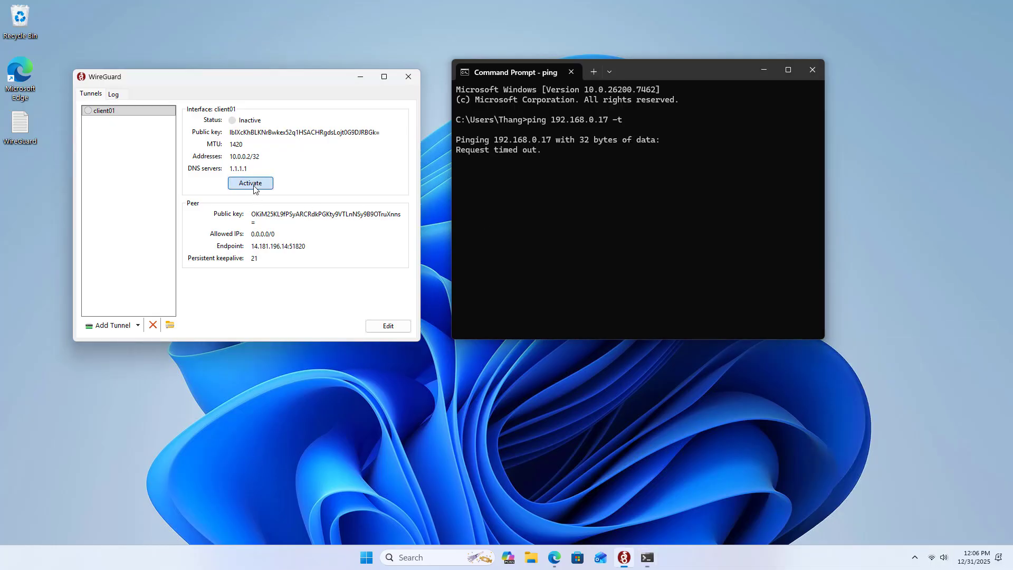
pyautogui.click(250, 183)
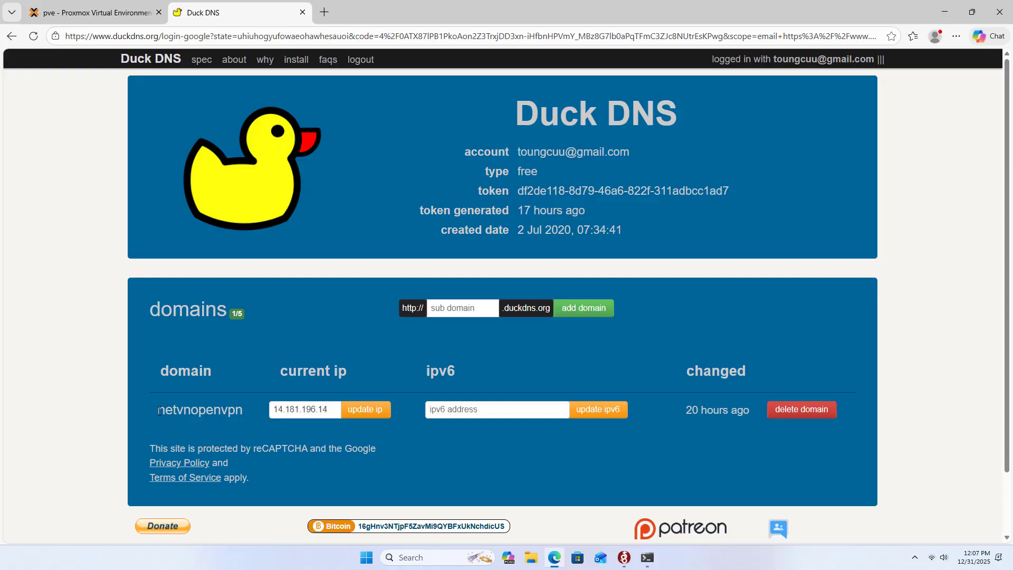
pyautogui.doubleClick(200, 409)
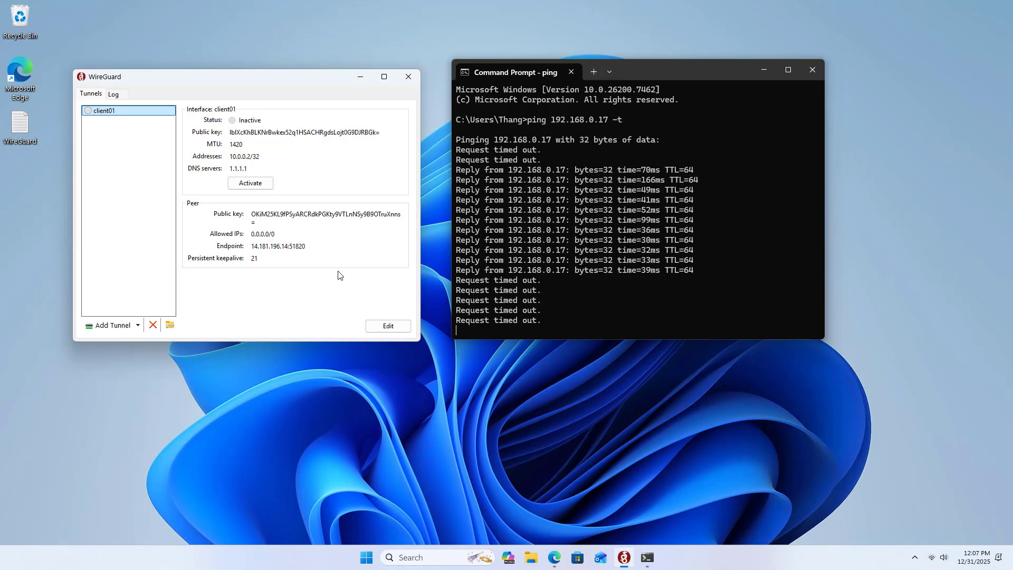
# Step: Replace the endpoint IP with netvnopenvpn.duckdns.org:51820, save, and activate client01
pyautogui.click(388, 326)
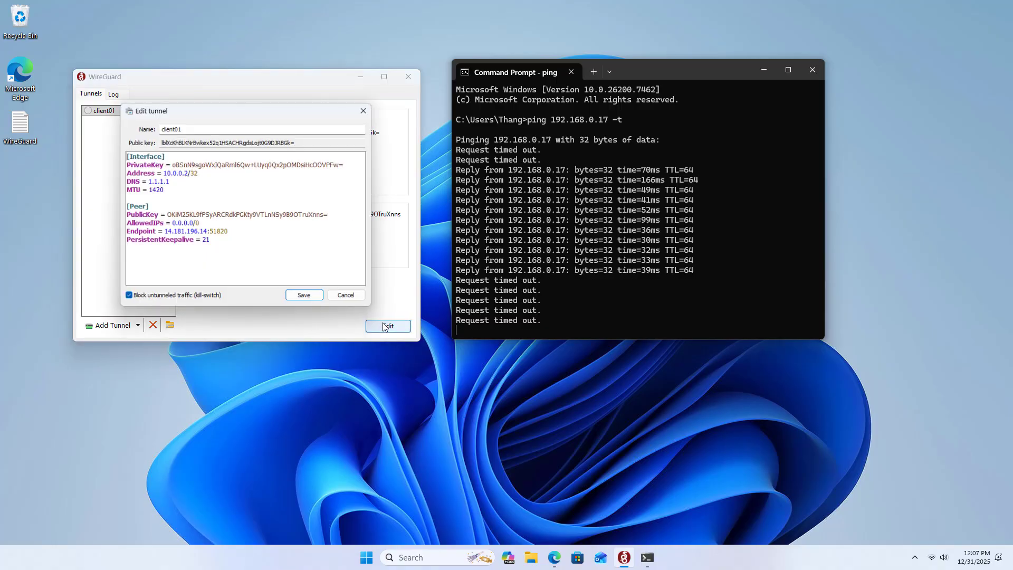
pyautogui.doubleClick(183, 231)
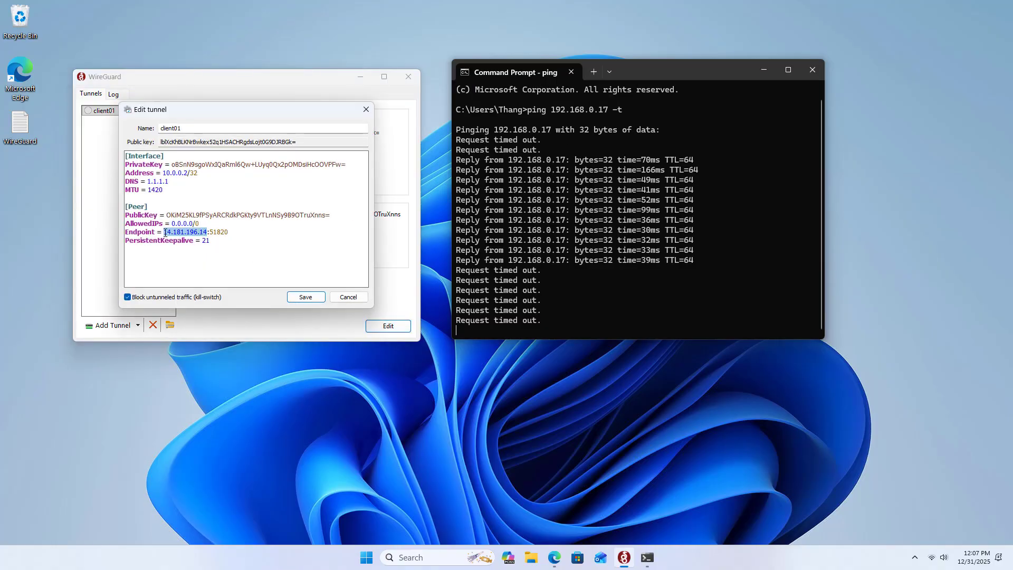
pyautogui.write('netvnopenvpn')
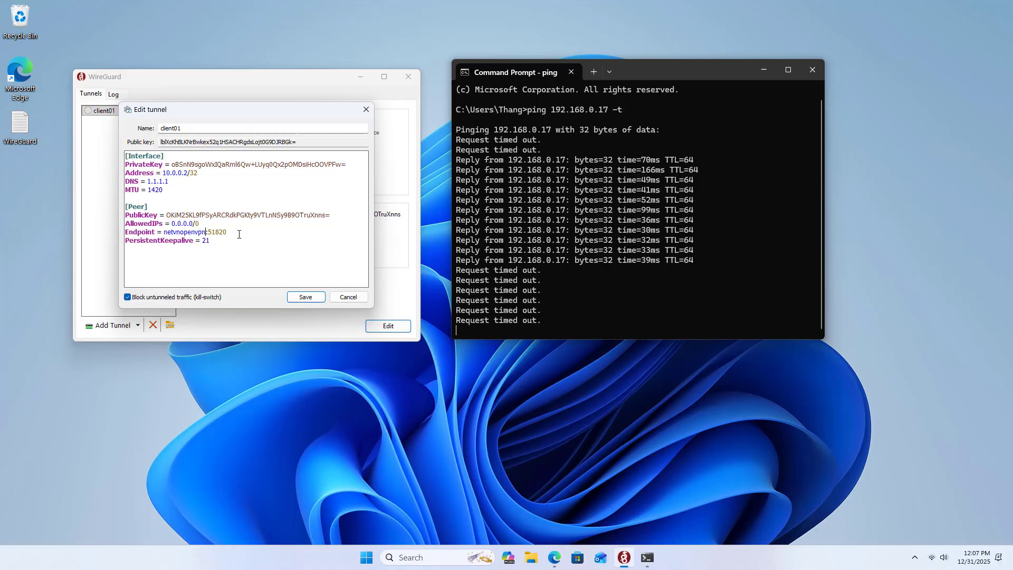
pyautogui.write('.duckdns.org')
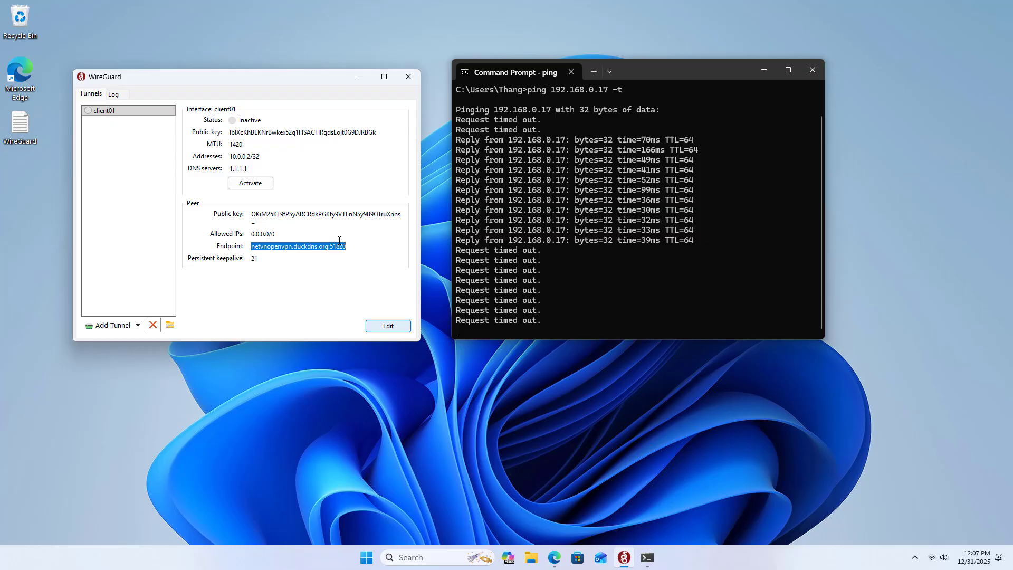
pyautogui.click(250, 183)
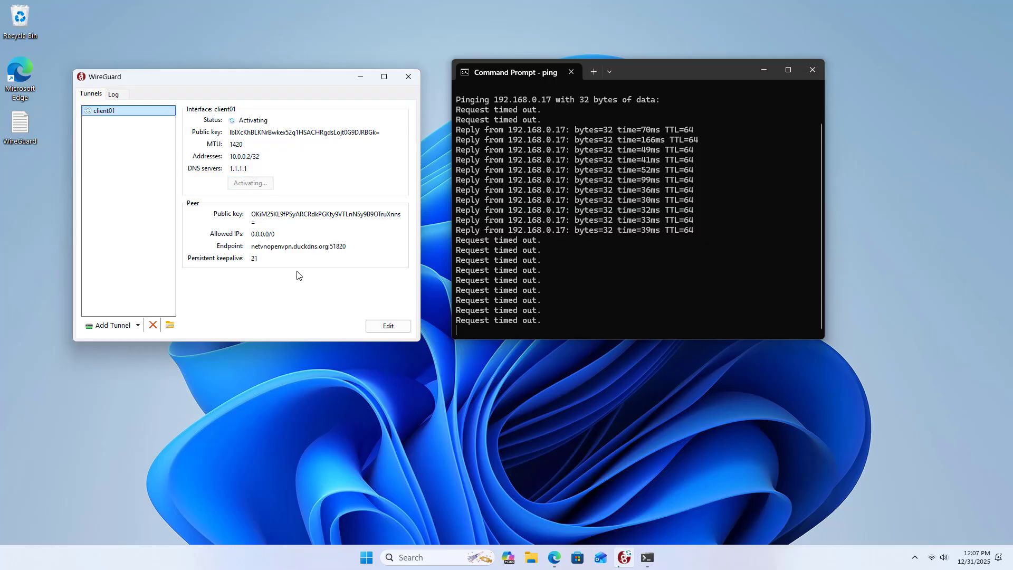